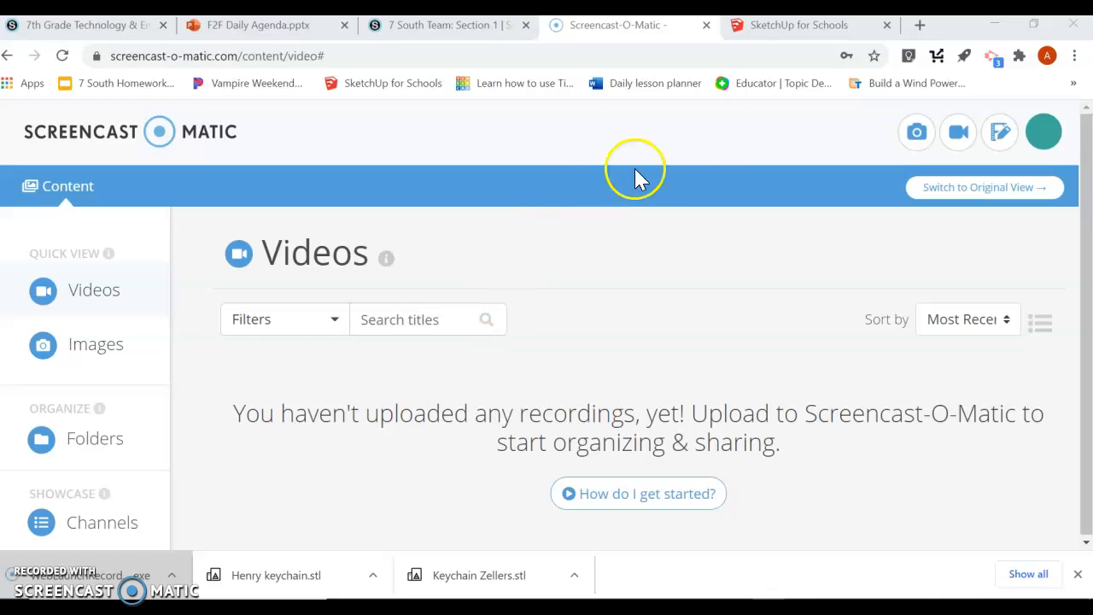
Start a new model from the Simple Template - Millimeters.
left_click(799, 24)
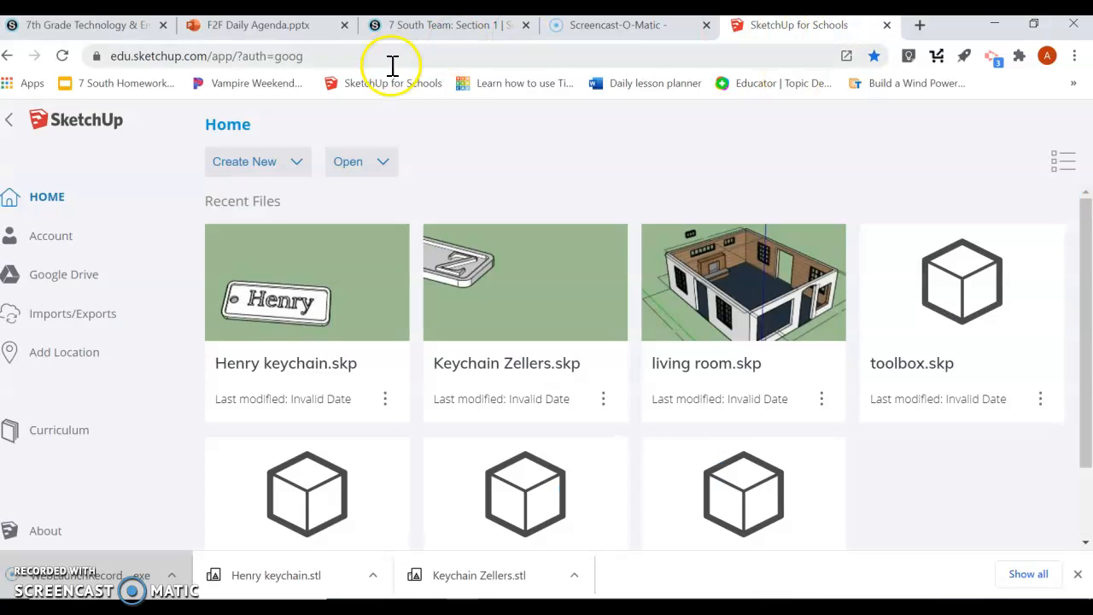
left_click(257, 161)
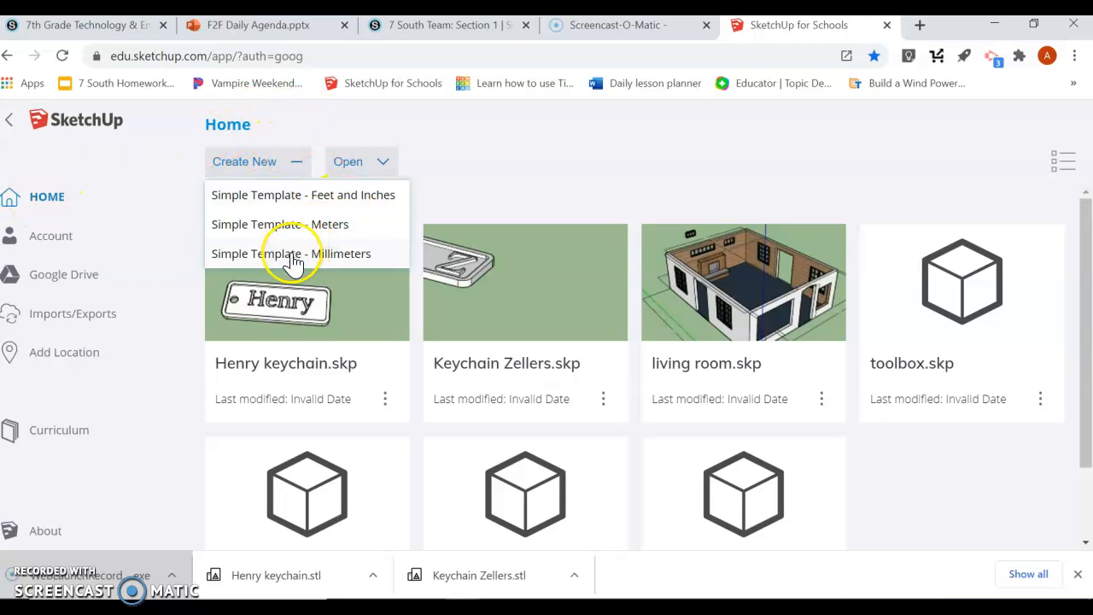
left_click(294, 253)
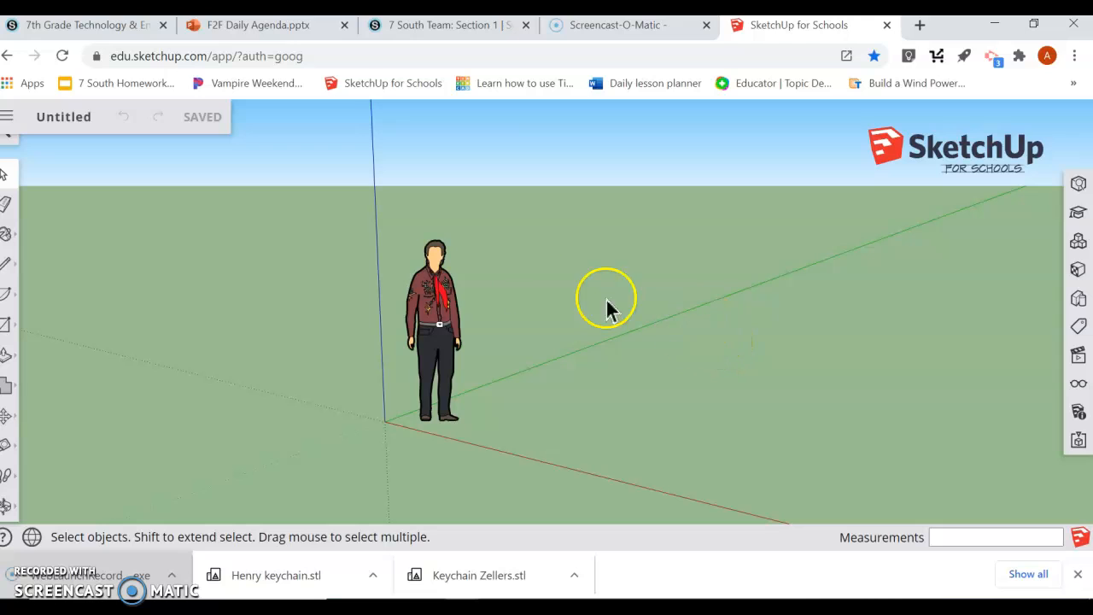
Draw a 65 x 25 mm rectangle on the ground beside the axes.
left_click(6, 265)
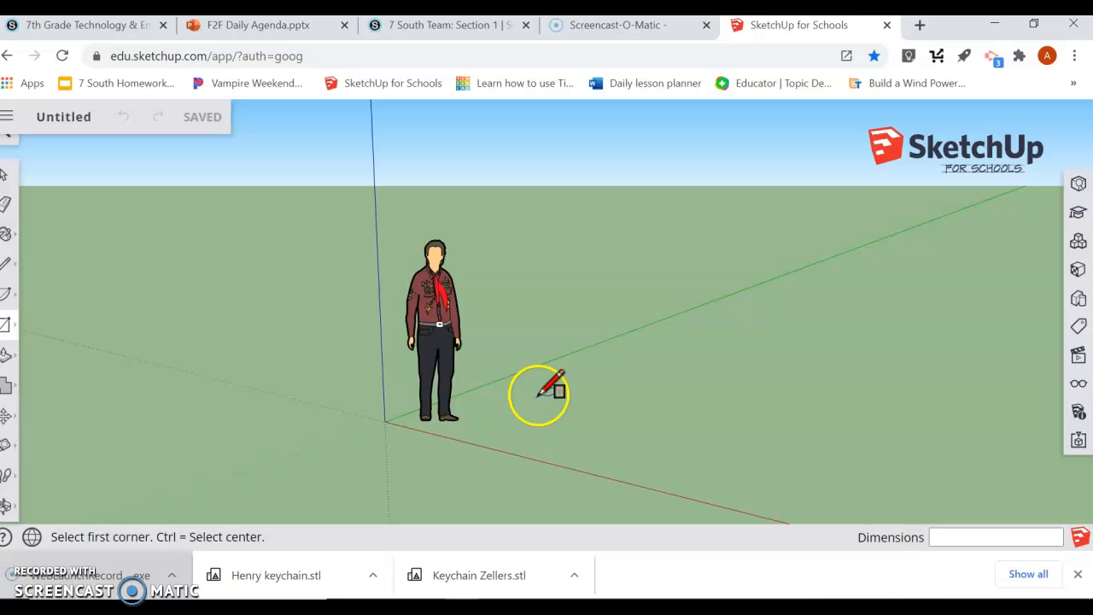
left_click_drag(555, 393, 679, 447)
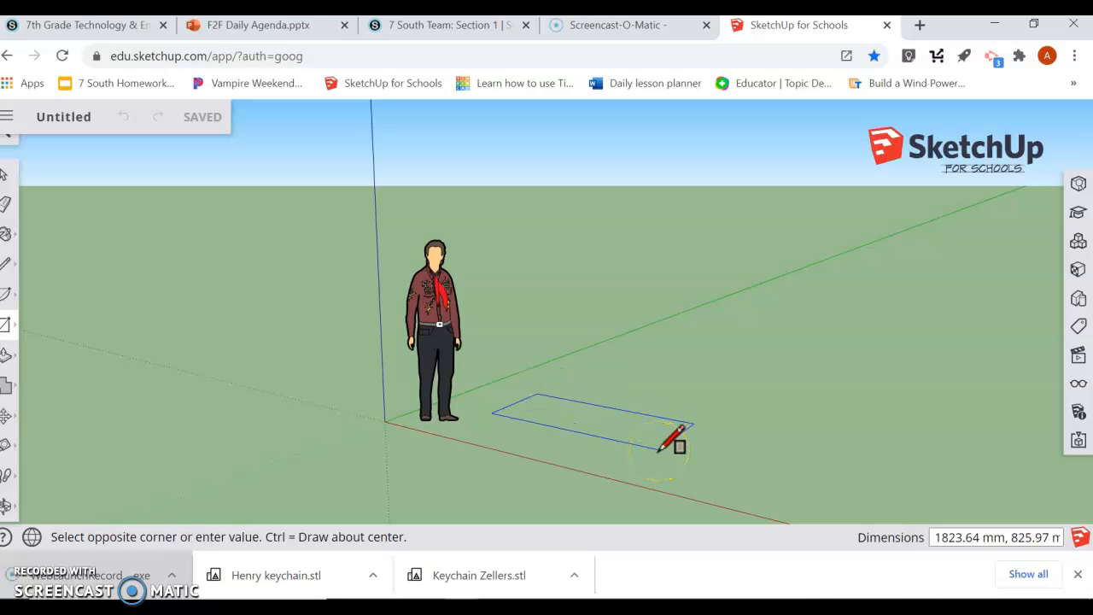
type("6")
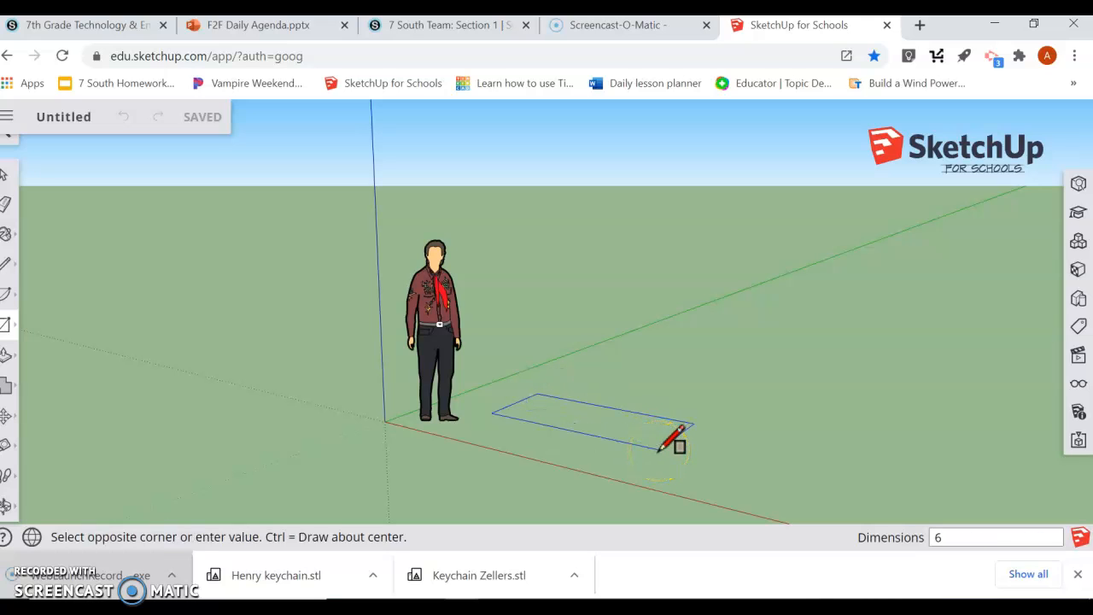
type("65,25")
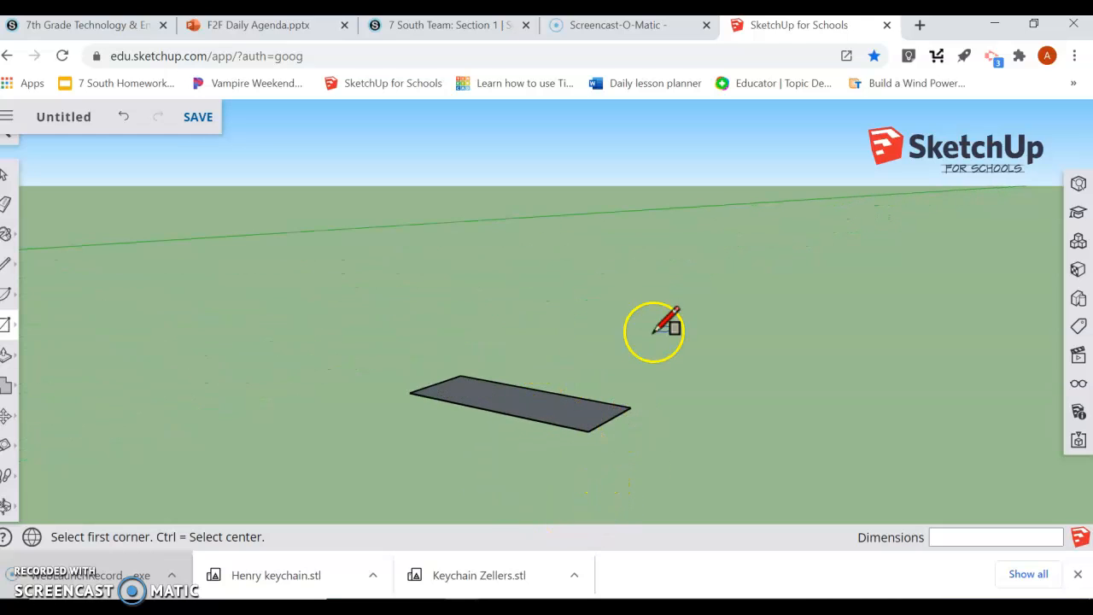
mouse_move(659, 322)
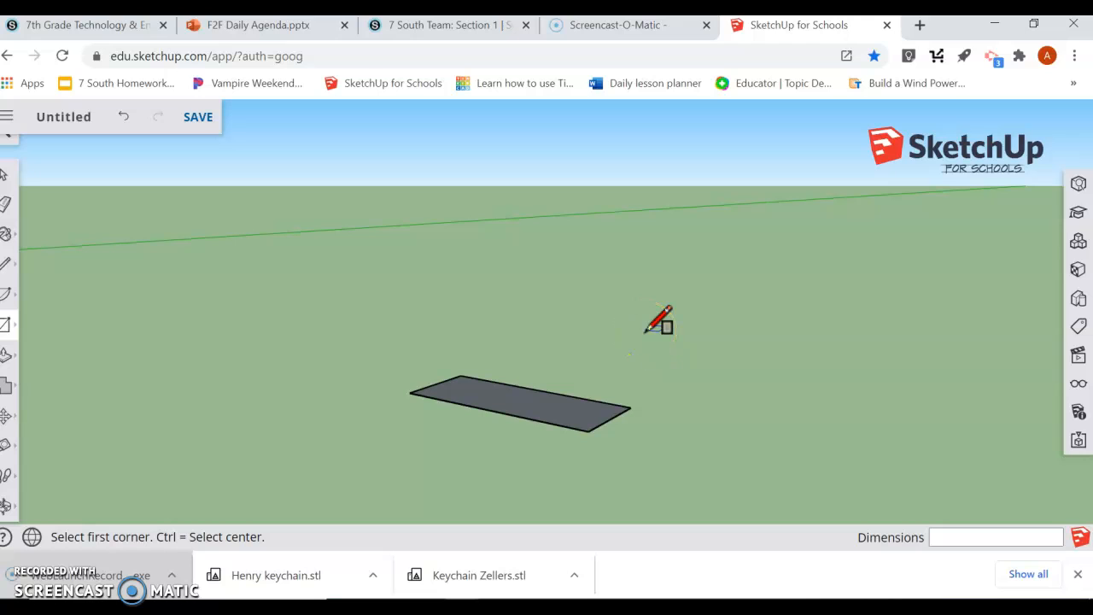
mouse_move(1078, 329)
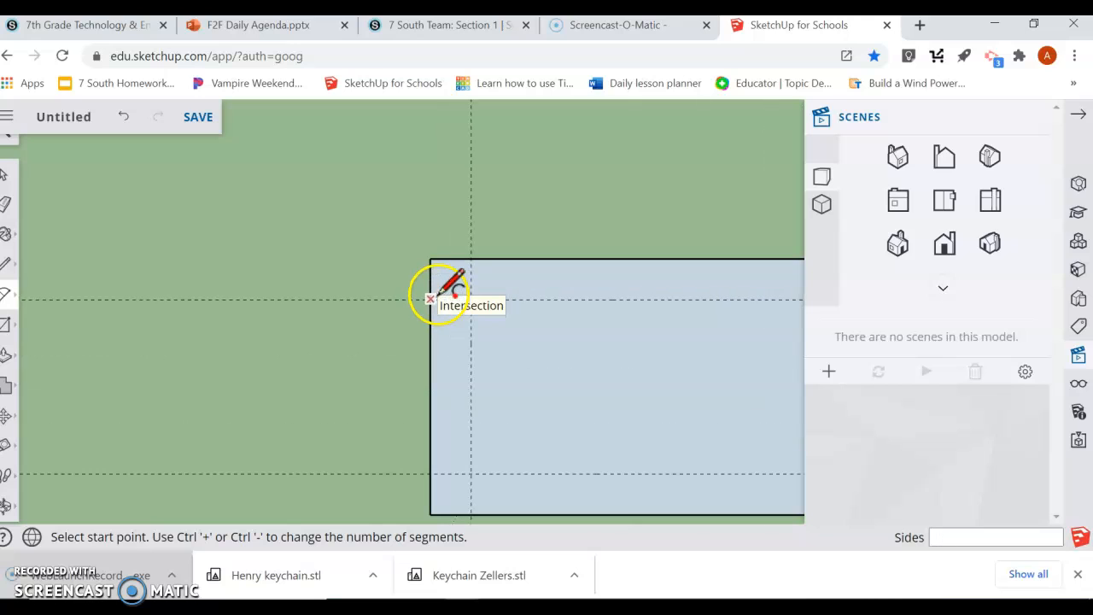
Round the top-left corner of the rectangle with a tangent 2-point arc.
left_click(430, 298)
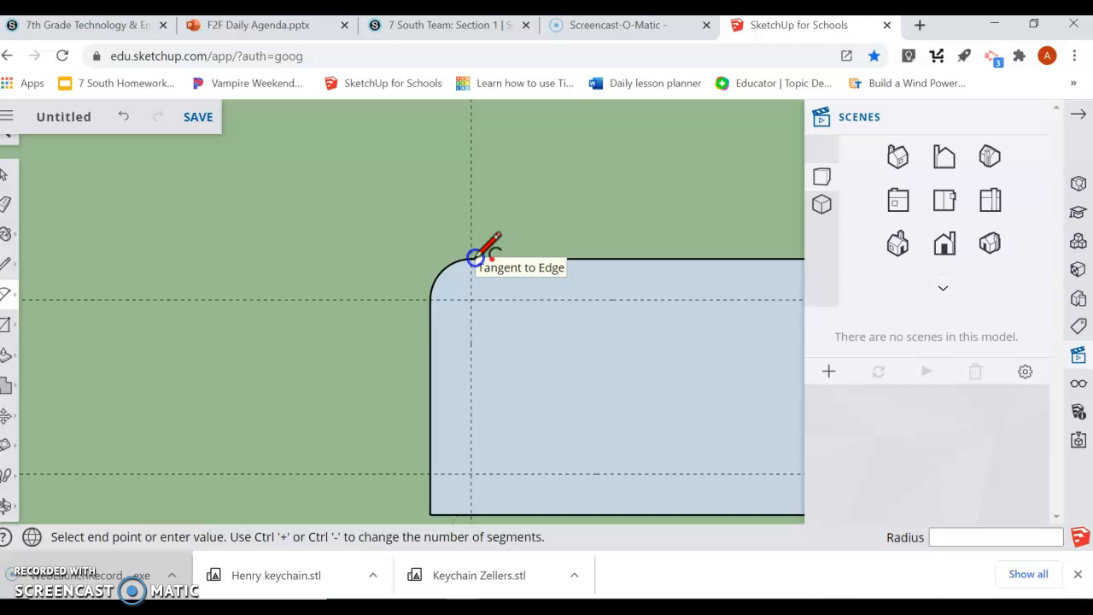
left_click(470, 258)
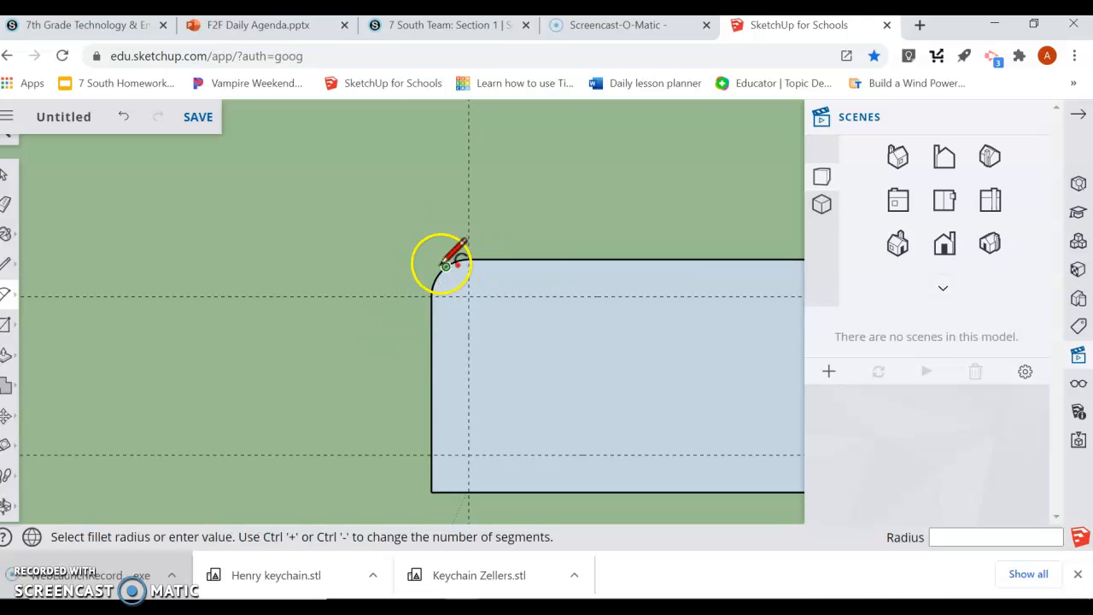
left_click(446, 265)
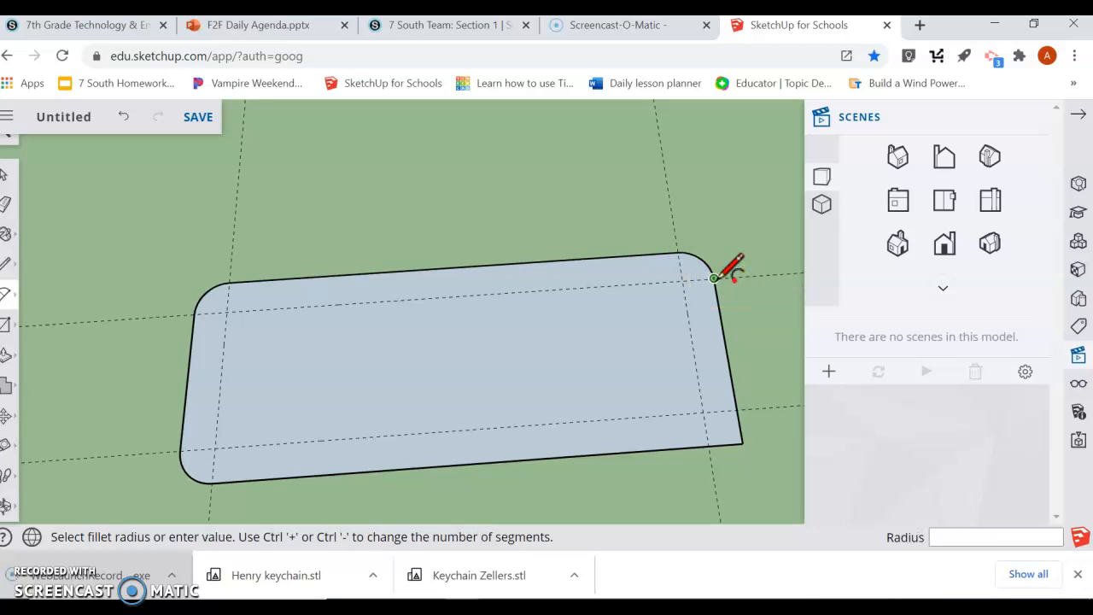
Draw the fillet arc that rounds the plate's last square corner.
left_click(715, 278)
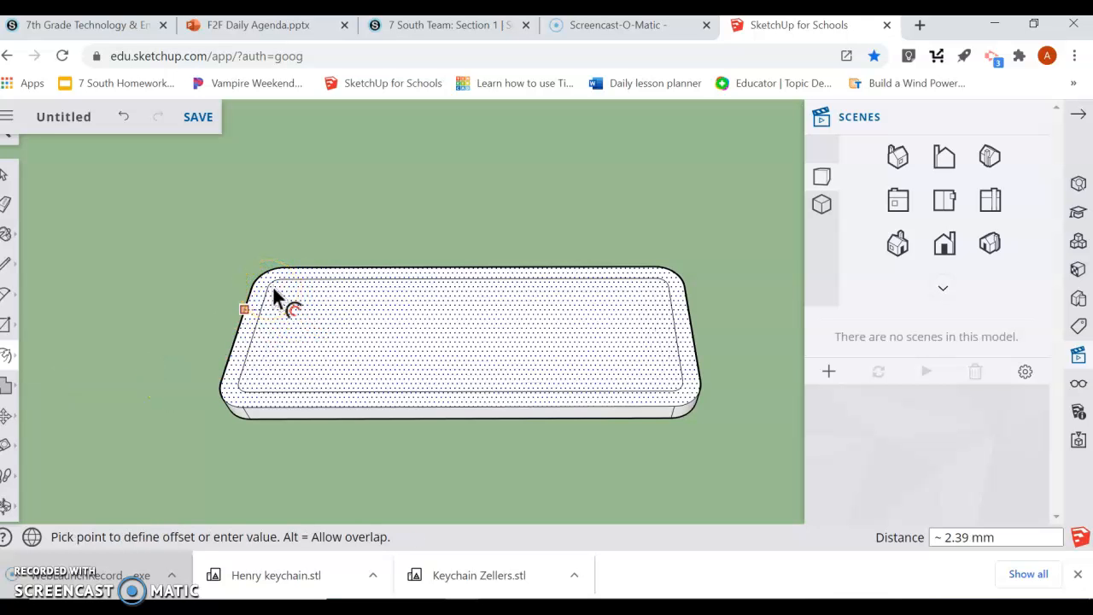
Offset a 2 mm border and sink the inner panel to leave a raised rim.
type("2")
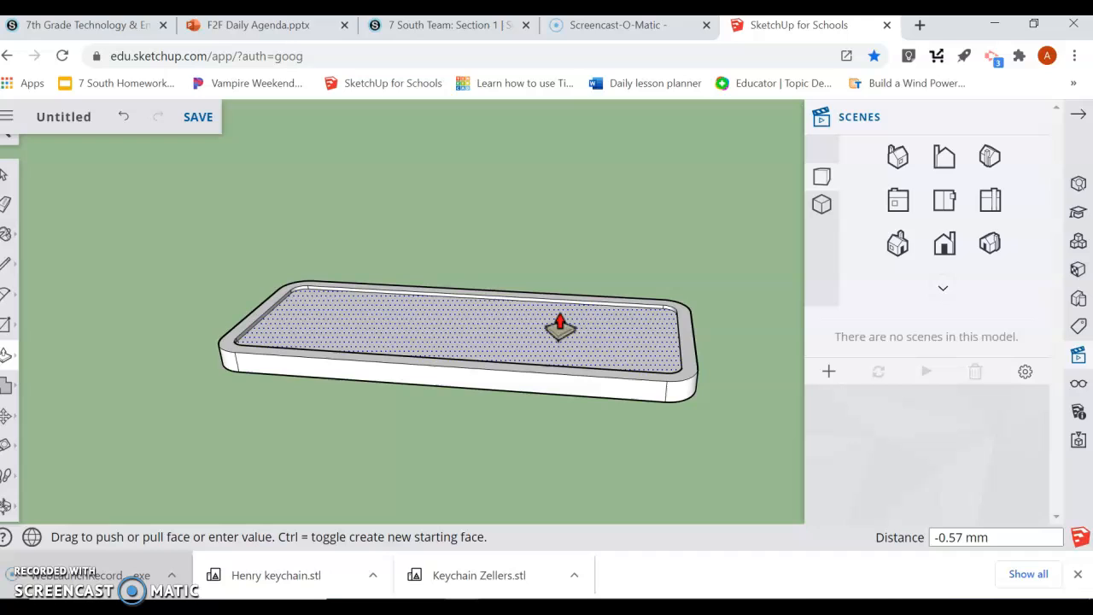
left_click_drag(559, 324, 559, 333)
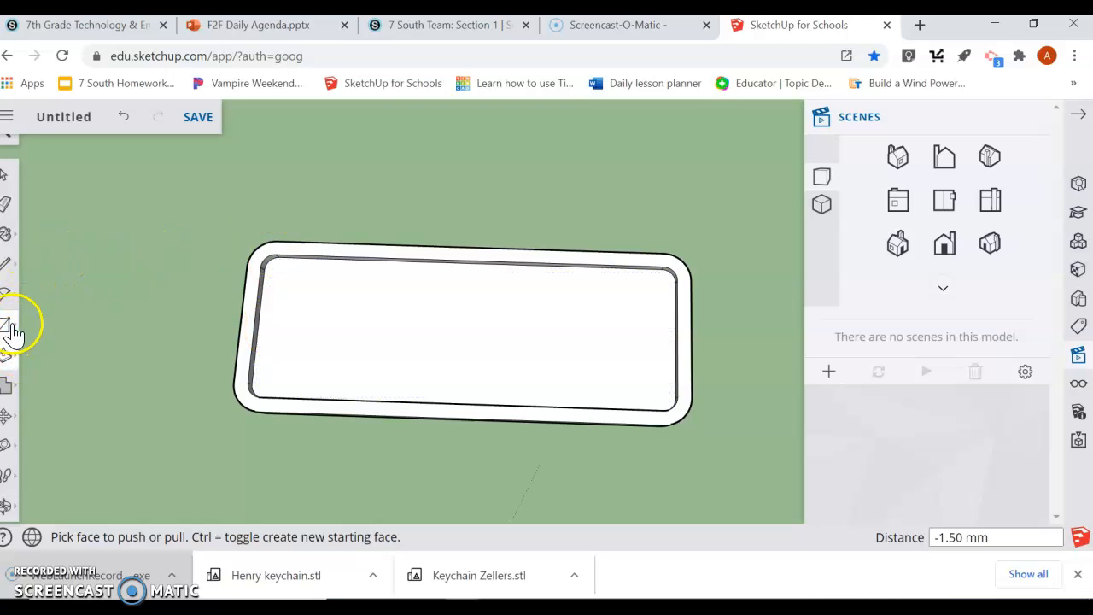
Draw a small circle at the recess's left end and push it through for the keyring hole.
left_click(5, 324)
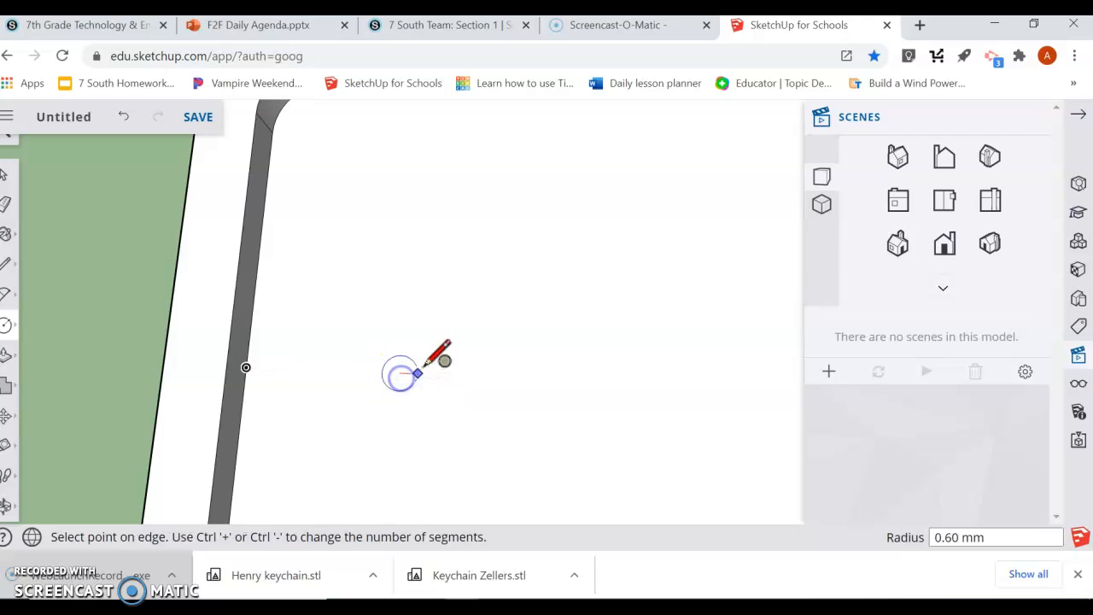
left_click_drag(401, 375, 504, 345)
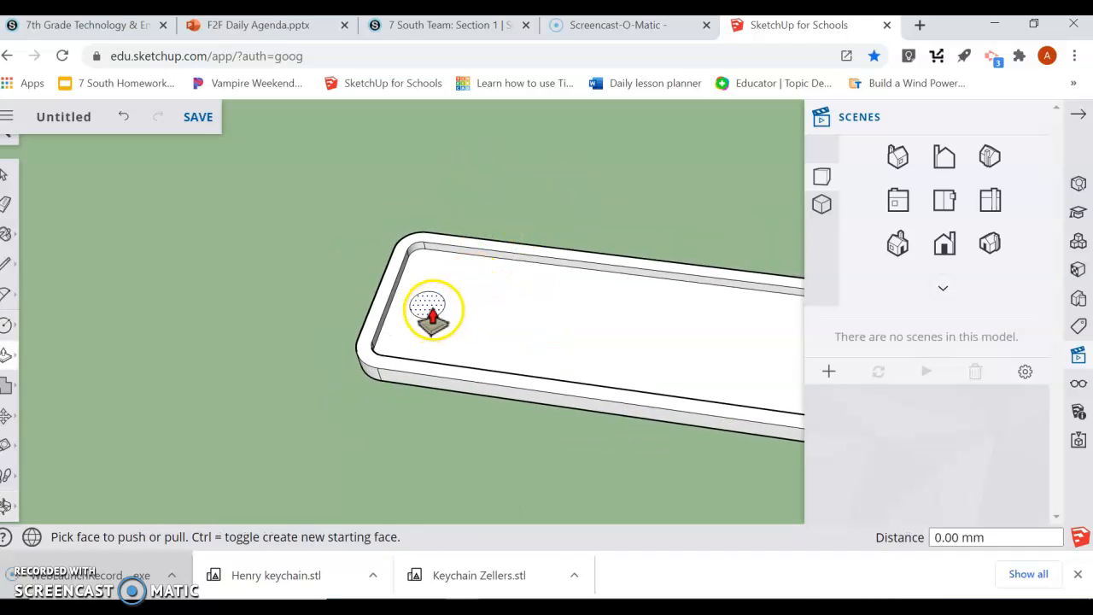
left_click_drag(433, 309, 411, 392)
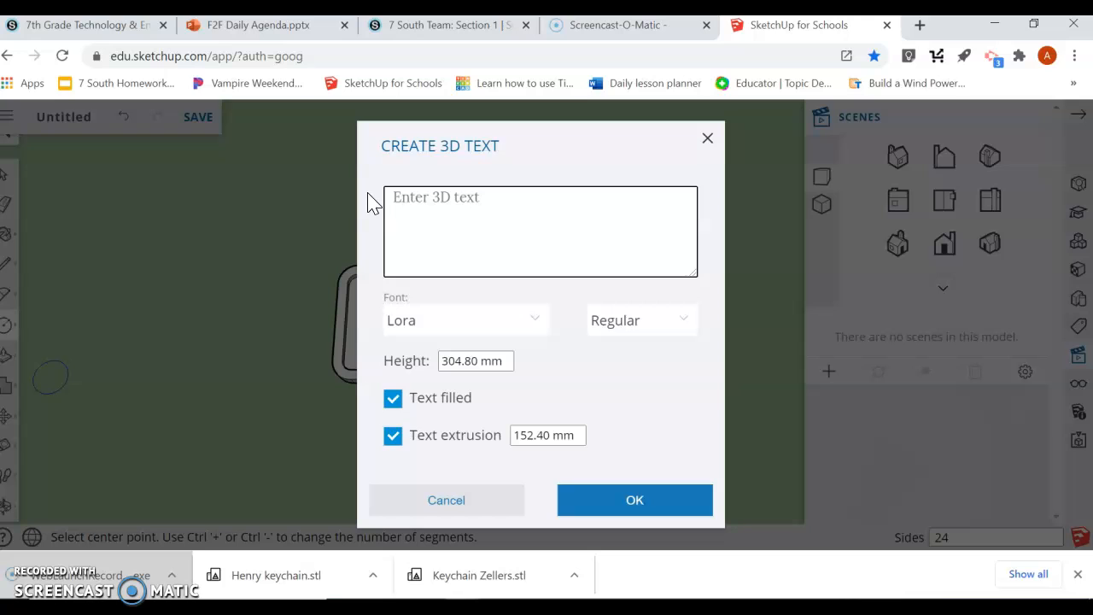
Enter 3D text 'Mr. Z', keep the Lora font and move to the Height field.
type("Mr.")
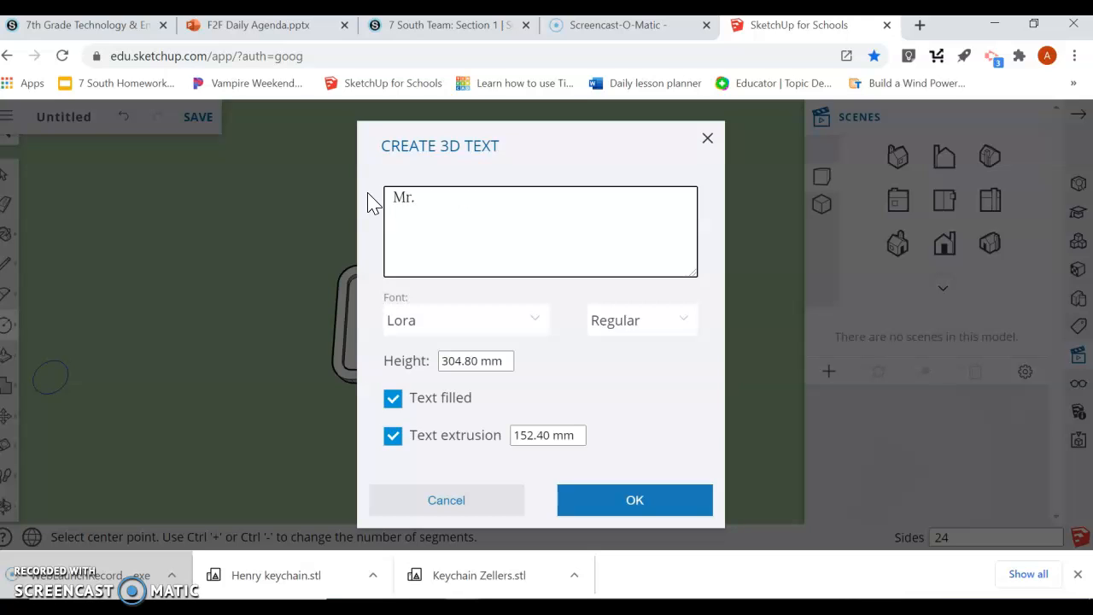
type("Z")
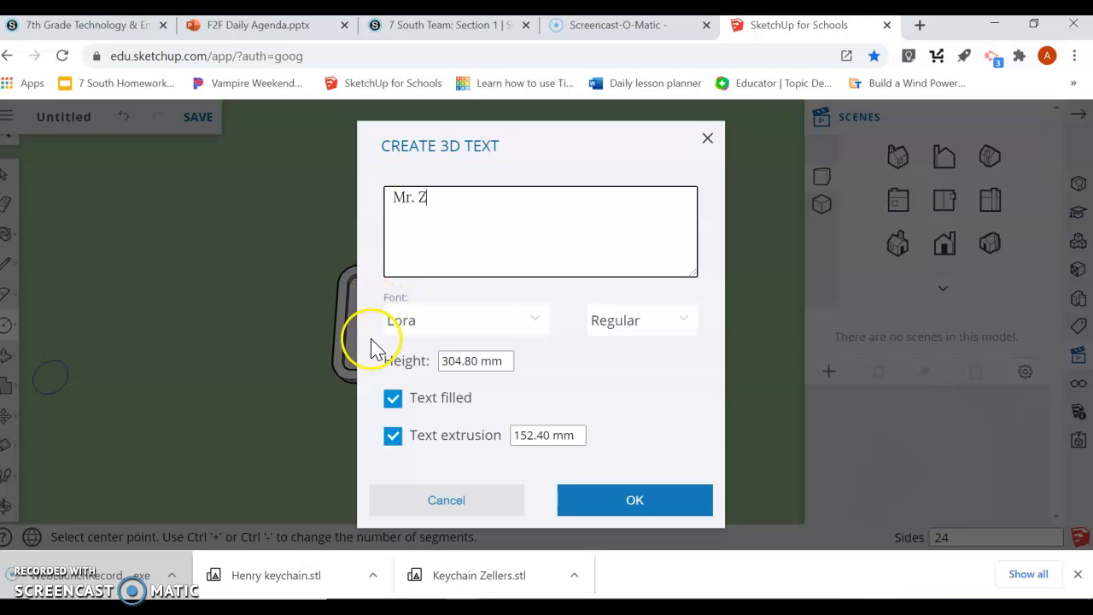
left_click(533, 320)
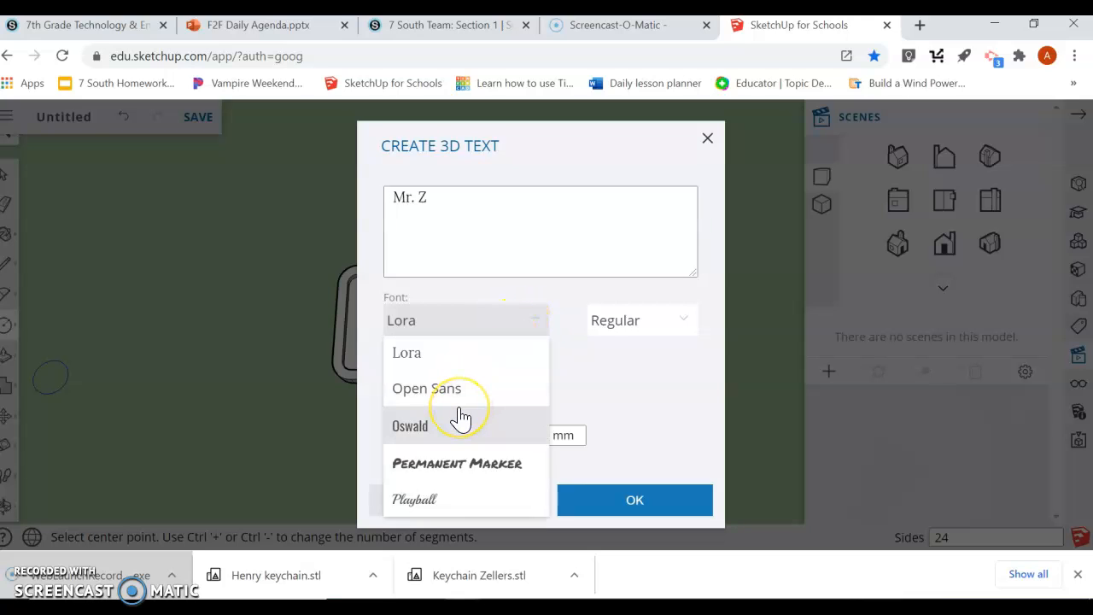
mouse_move(456, 393)
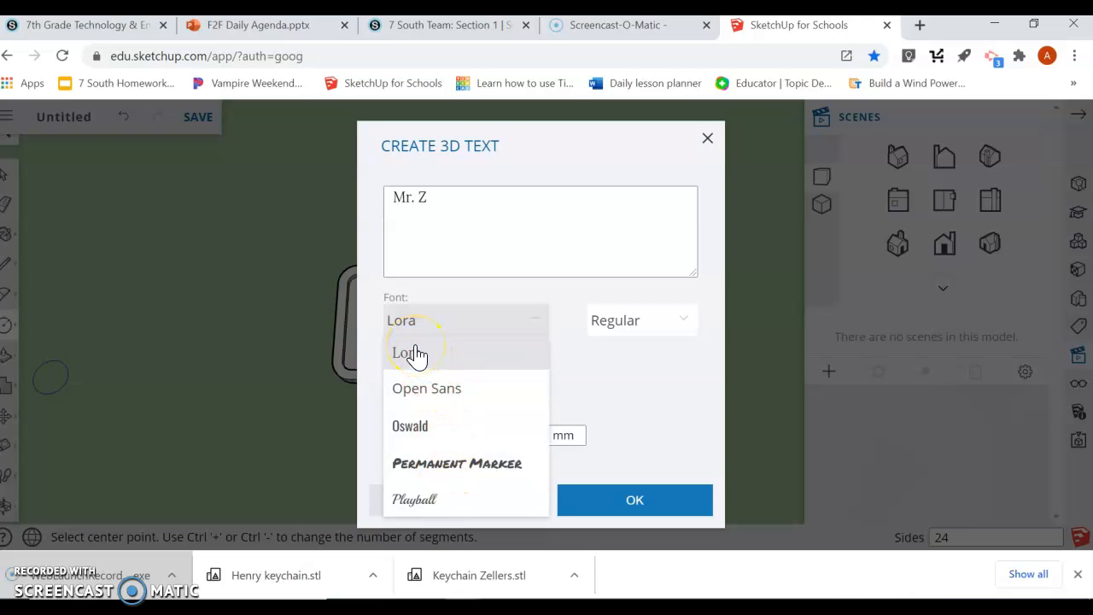
mouse_move(436, 463)
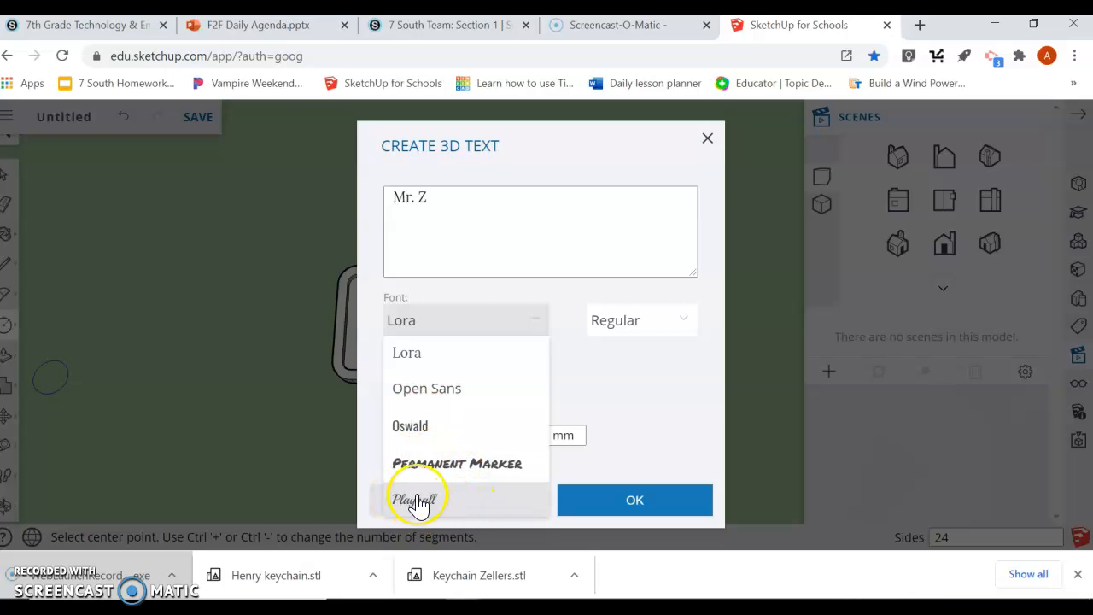
left_click(406, 351)
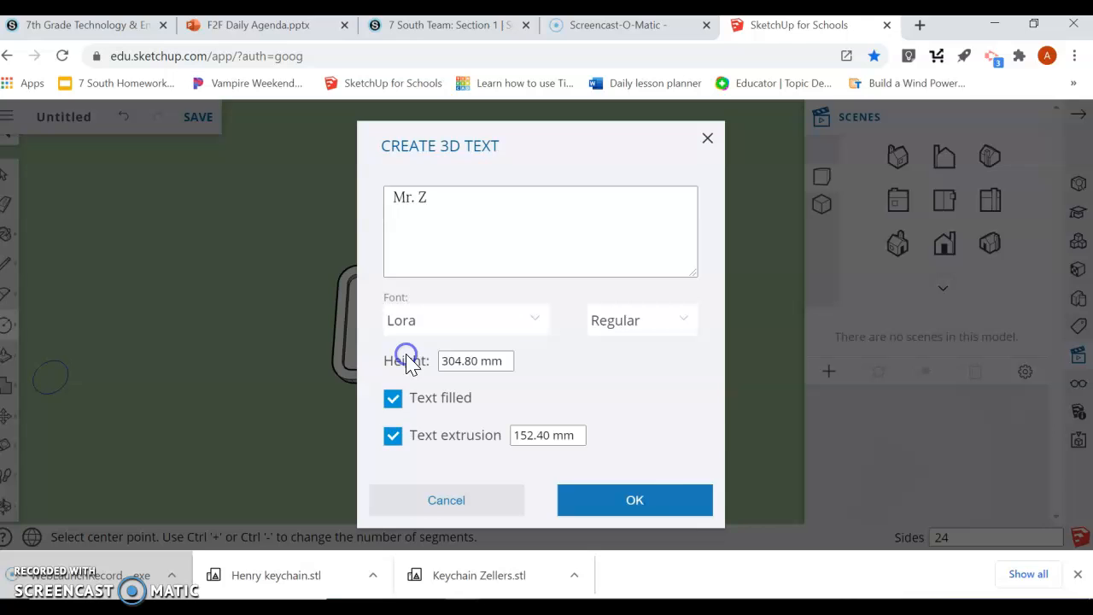
left_click(634, 499)
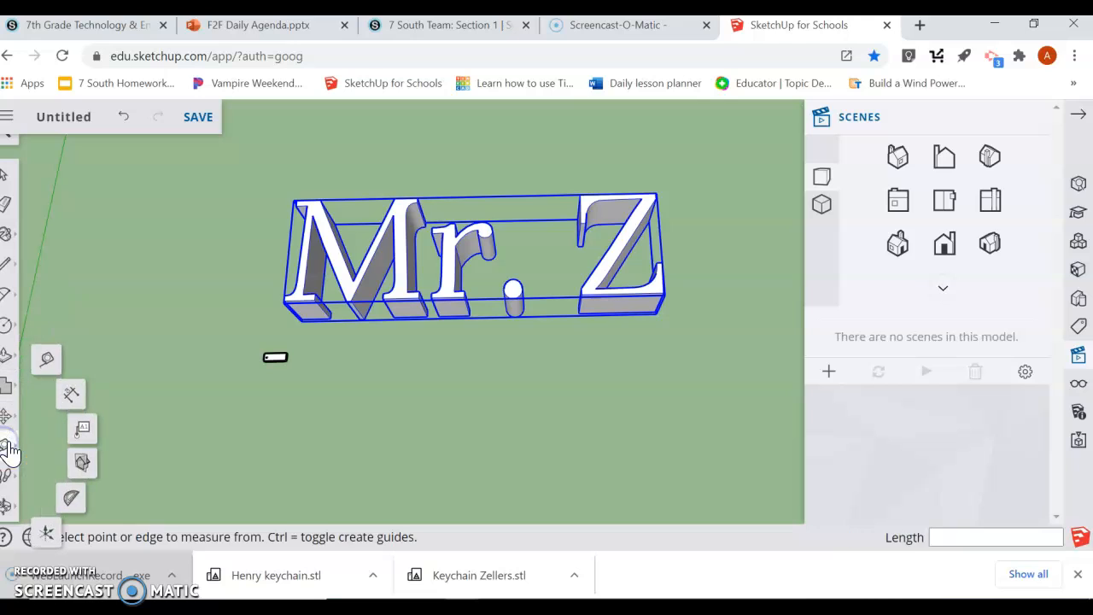
Select the Mr. Z lettering and scale its blue axis to flatten the letters.
left_click(13, 476)
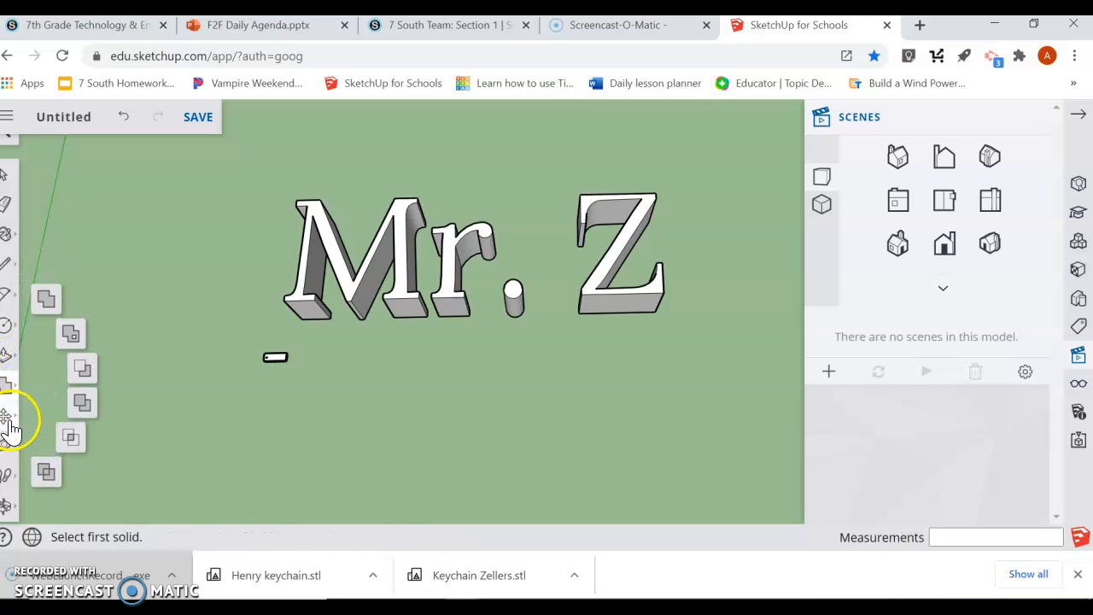
left_click(6, 416)
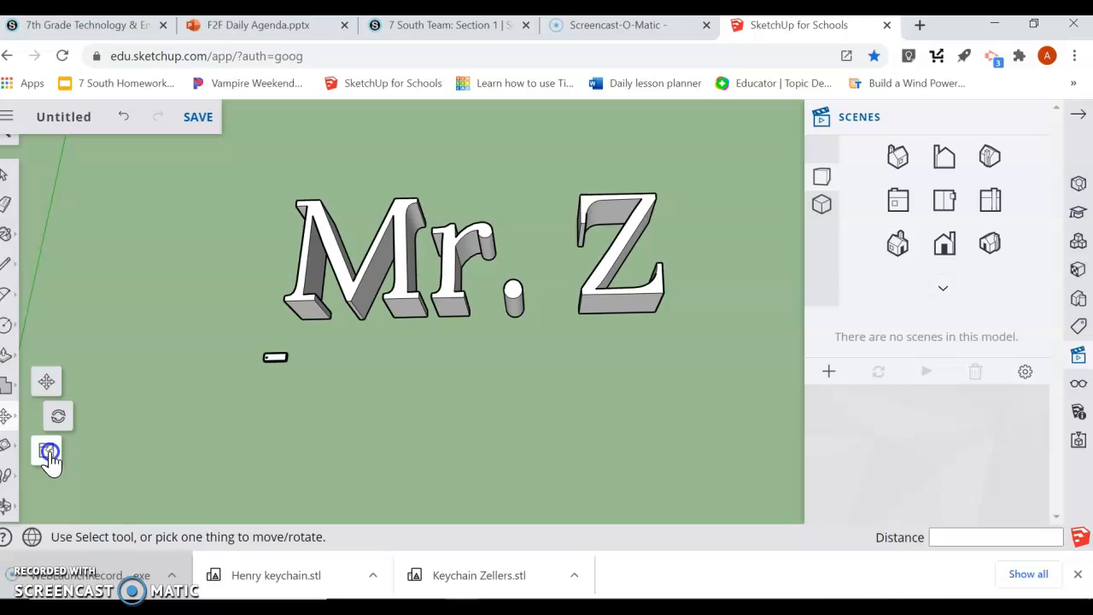
left_click(47, 451)
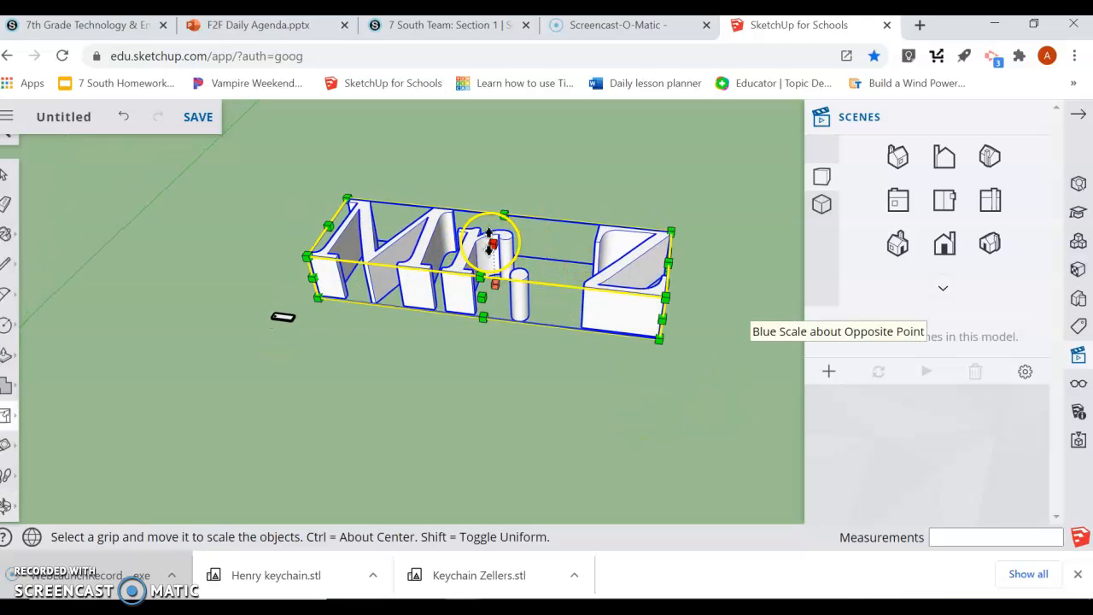
left_click_drag(491, 239, 495, 273)
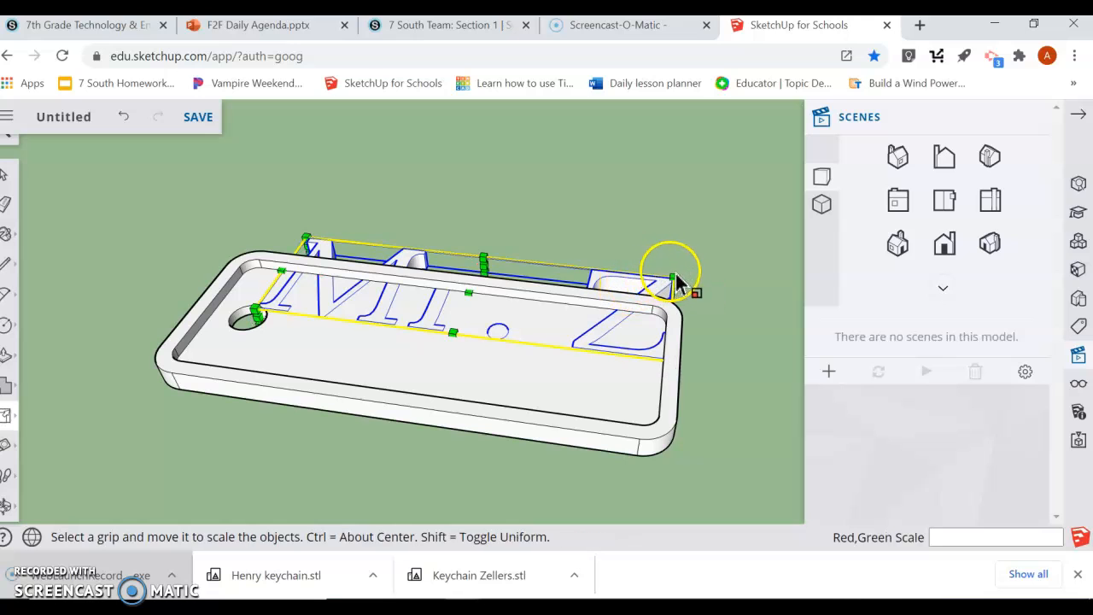
Stretch, move and centre the lettering in the recess, scaling its height flush with the rim.
left_click_drag(675, 276, 640, 282)
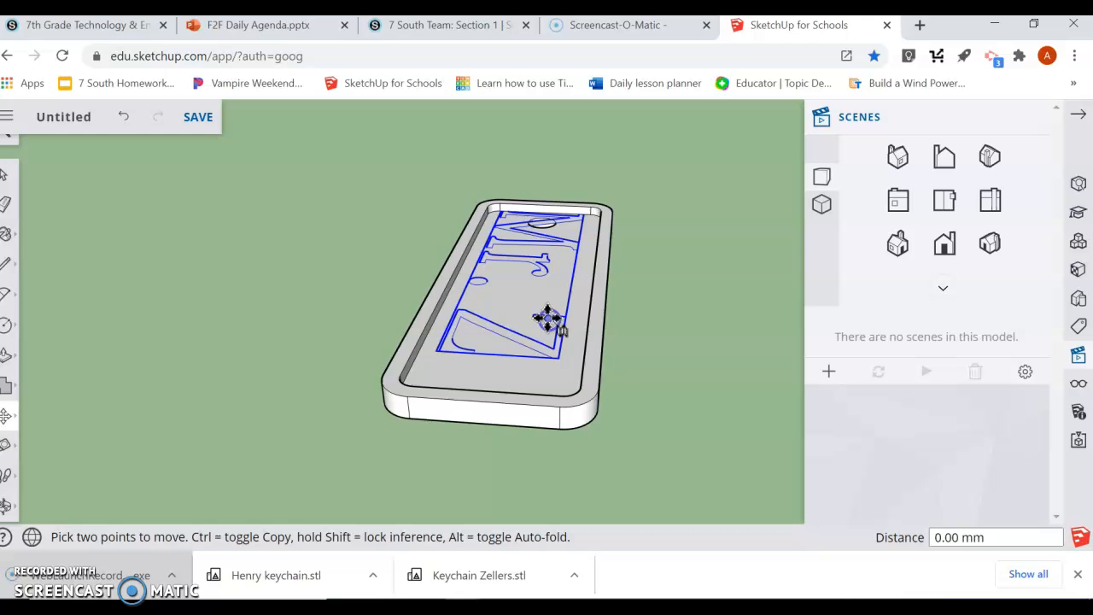
left_click_drag(546, 316, 546, 303)
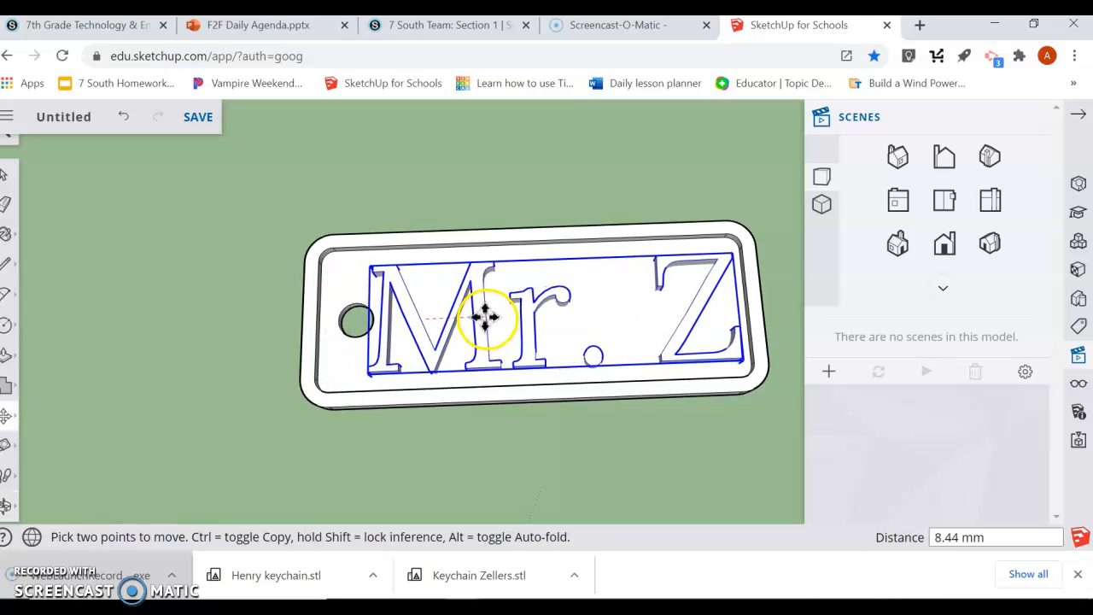
left_click_drag(487, 321, 474, 363)
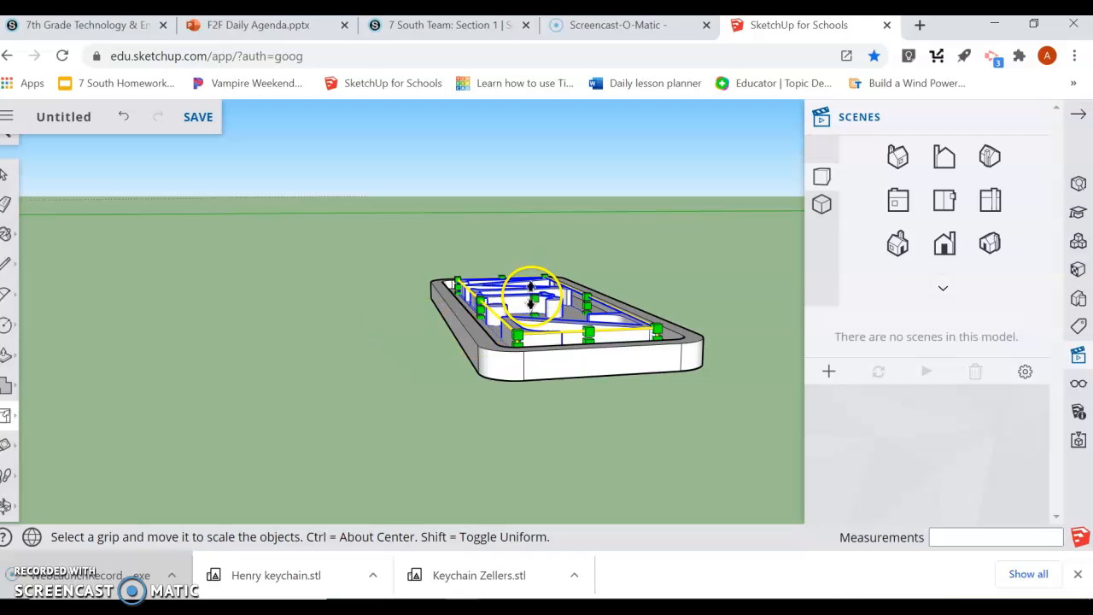
left_click_drag(530, 299, 532, 307)
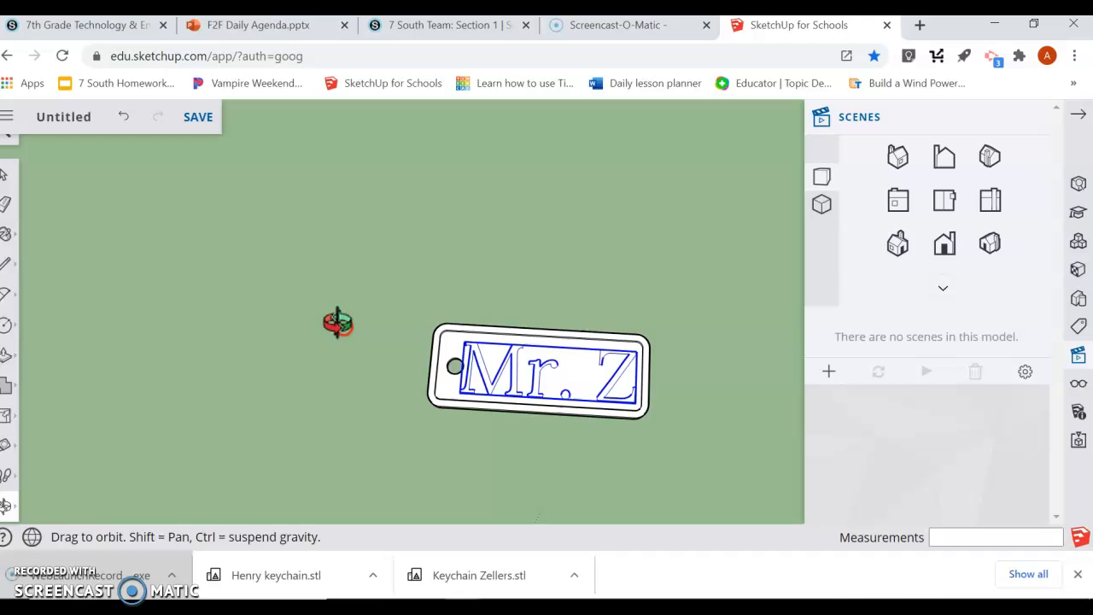
left_click(6, 175)
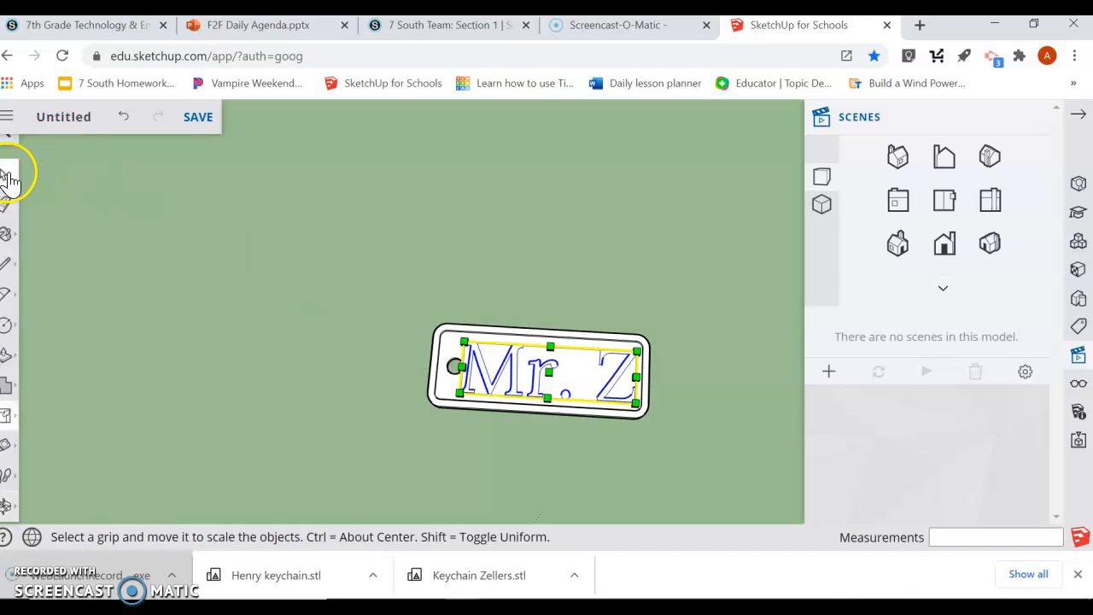
View the whole keychain, then start saving to bring up the model name prompt.
left_click(8, 180)
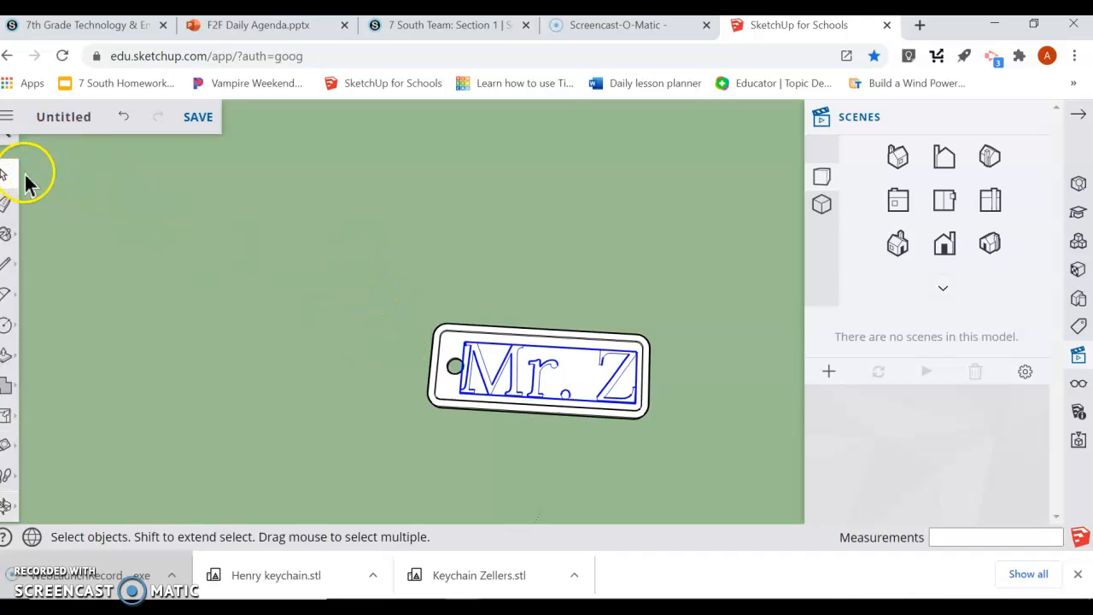
left_click_drag(354, 246, 670, 476)
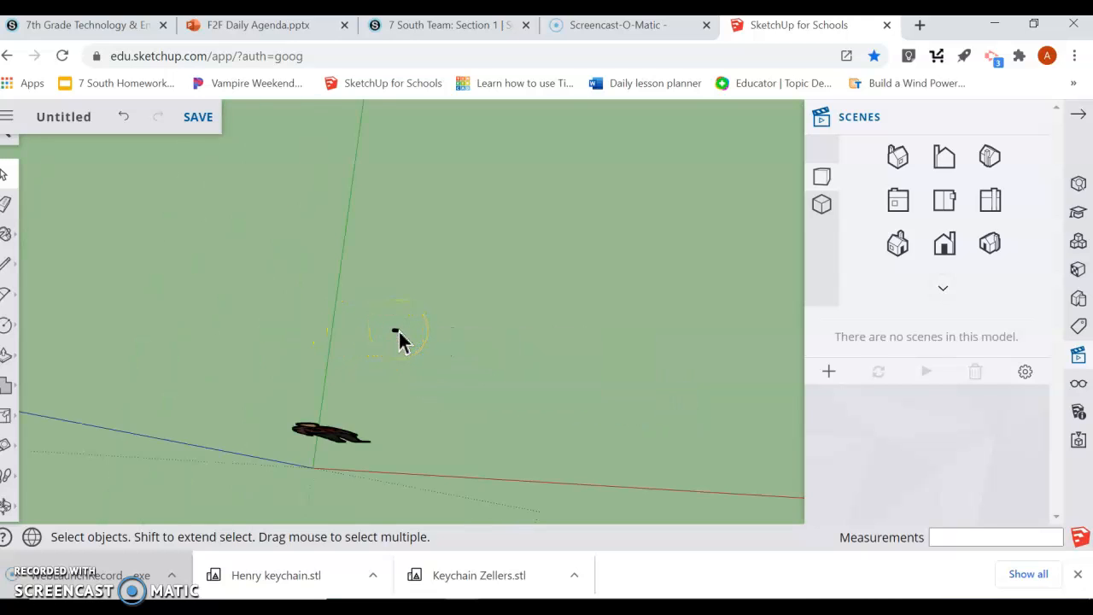
left_click(338, 417)
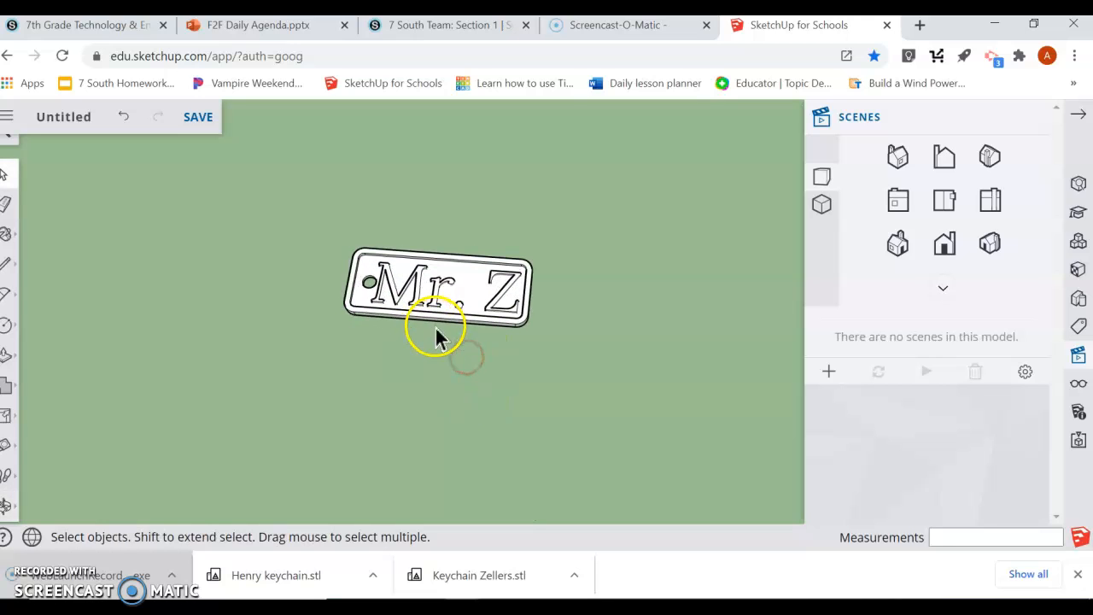
left_click(198, 117)
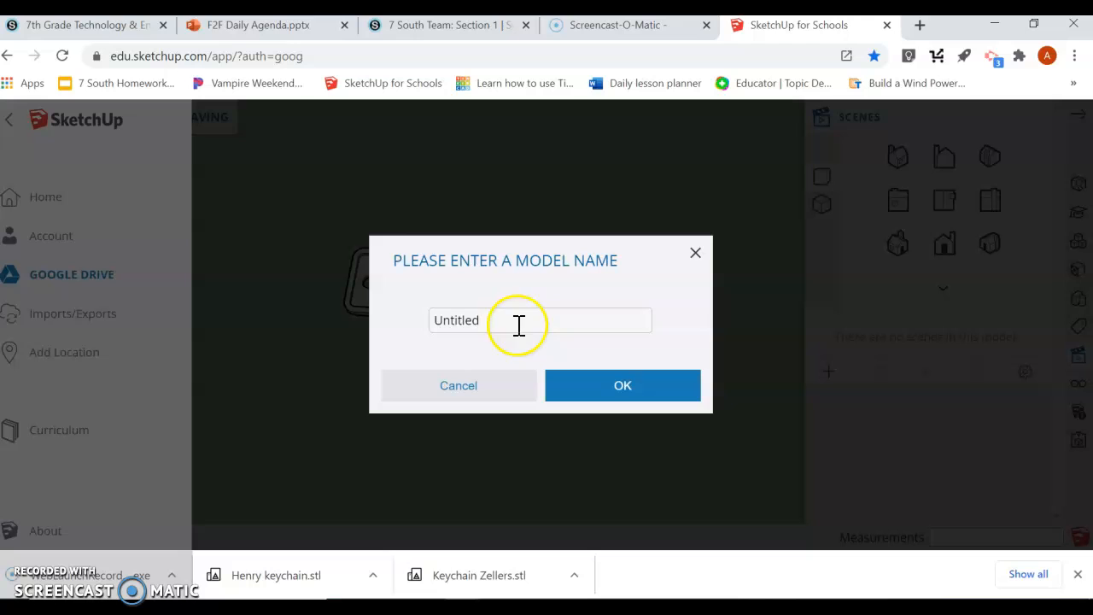
Name the model 'Mr Z keychain' and save it into the chosen Google Drive folder.
type("Mr")
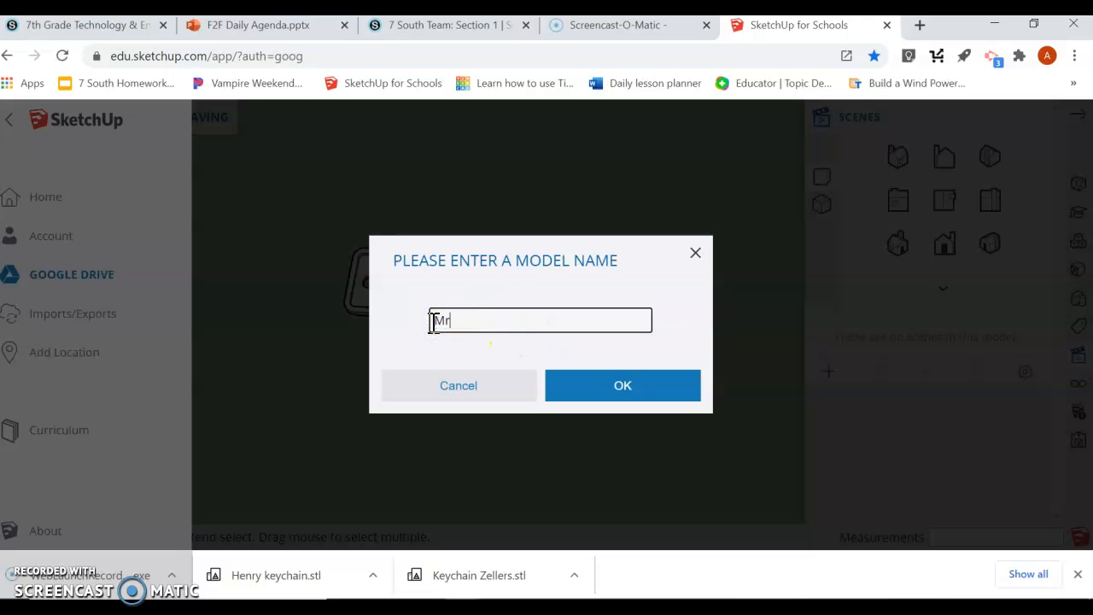
left_click(622, 385)
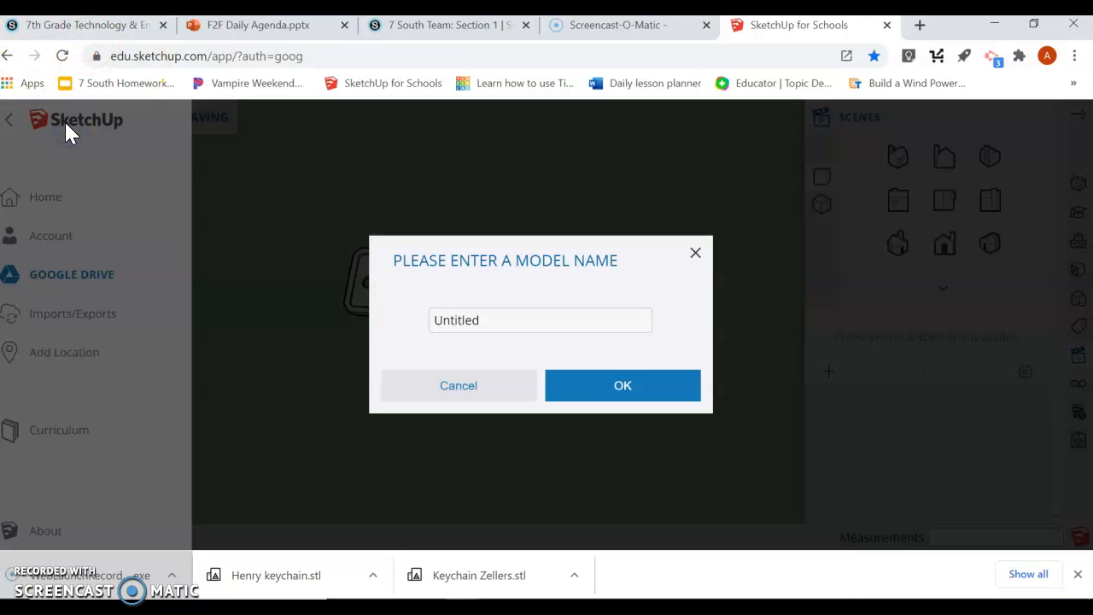
type("M")
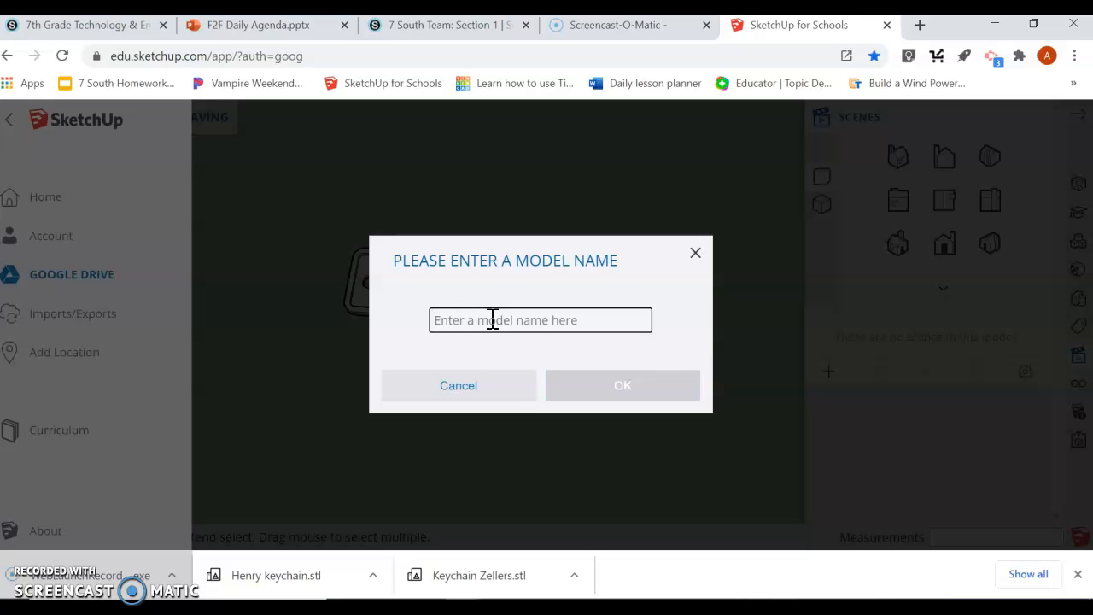
type("Mr Z key")
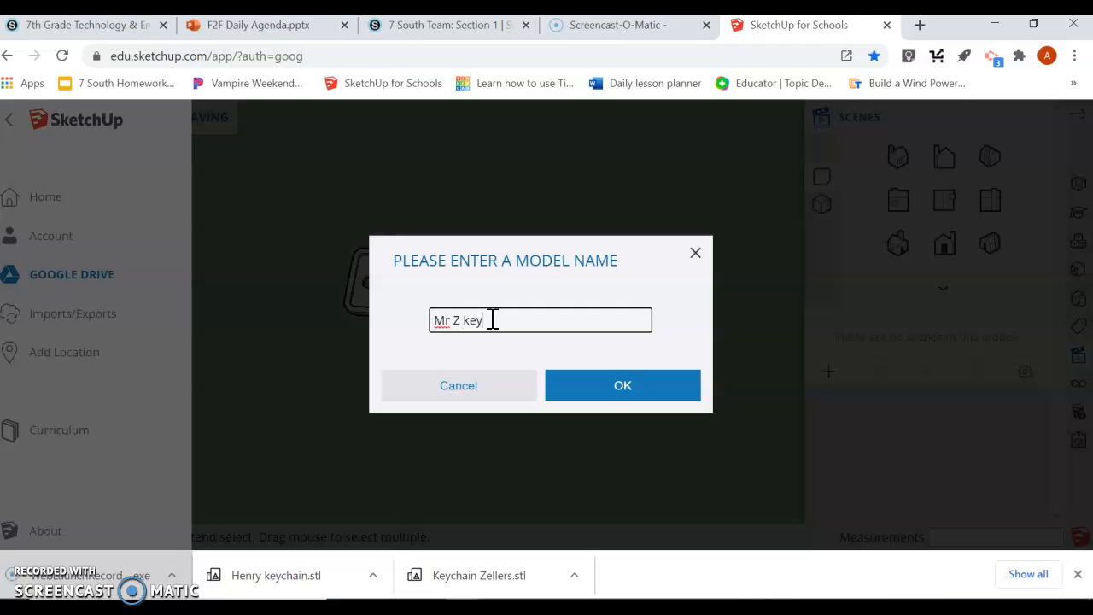
type("chain")
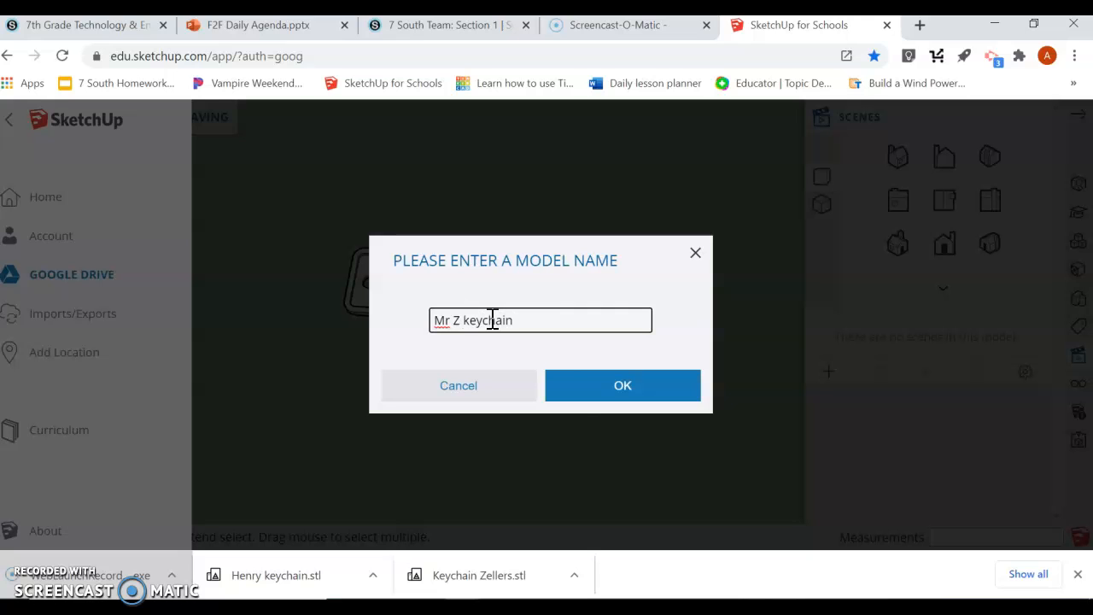
left_click(622, 385)
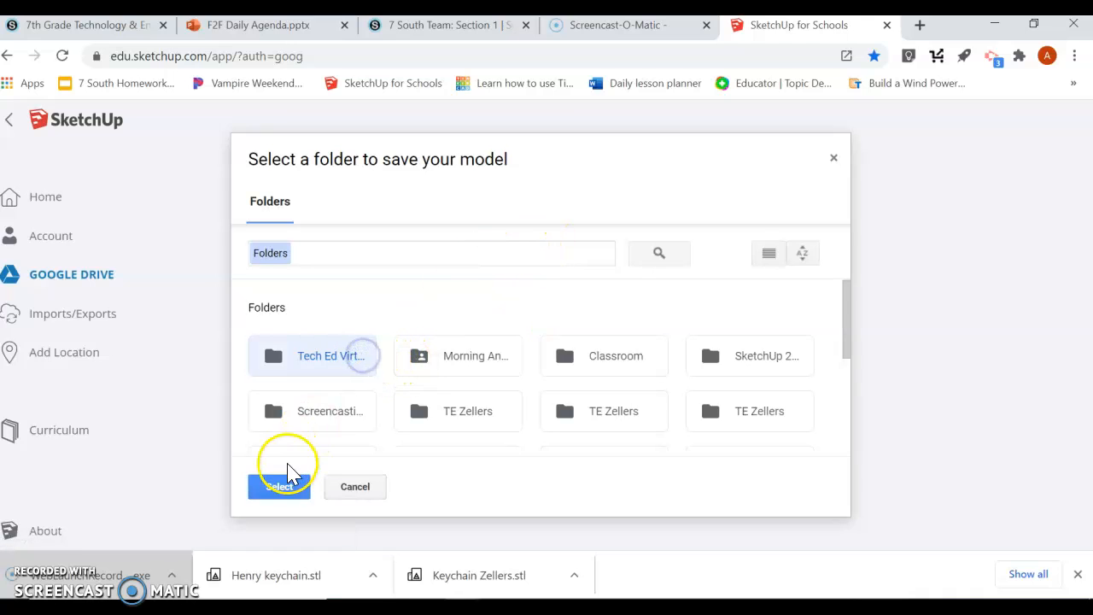
left_click(279, 486)
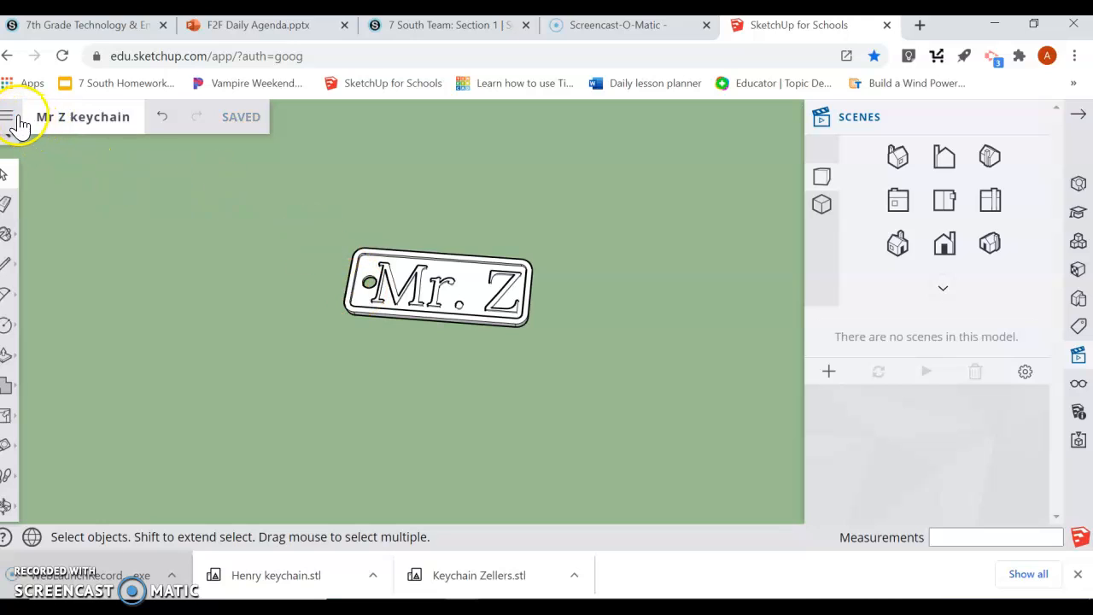
Export the keychain model as an STL file from the hamburger menu.
left_click(9, 117)
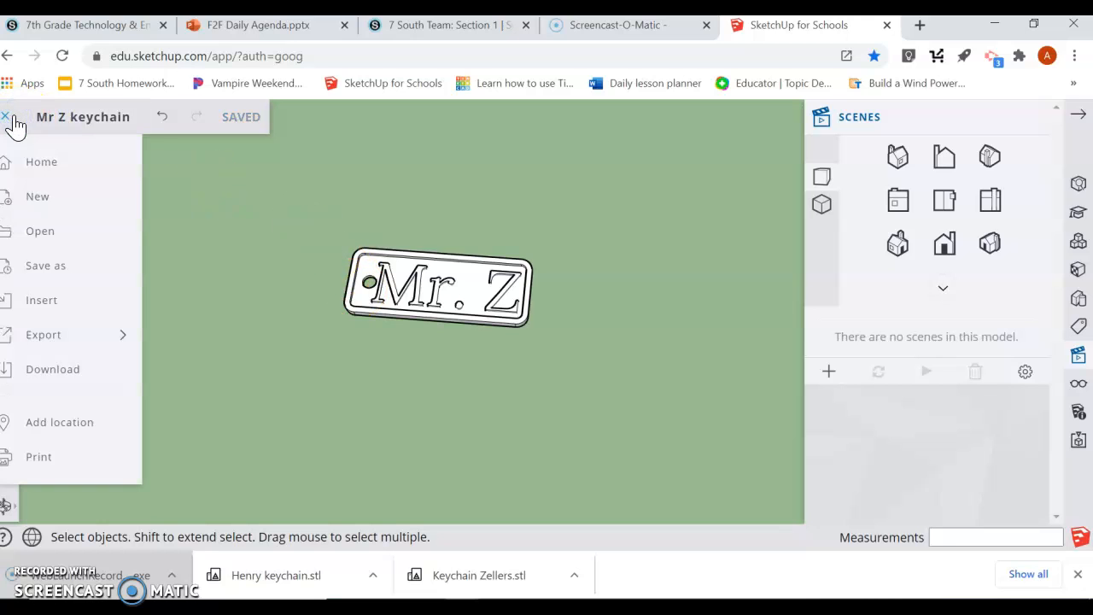
left_click(43, 334)
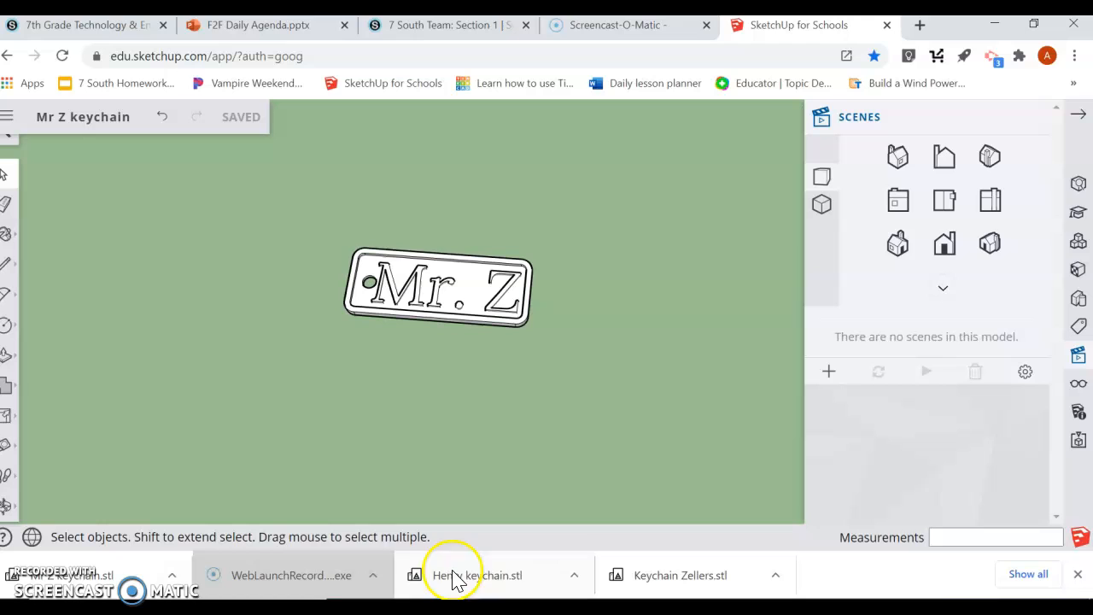
mouse_move(453, 574)
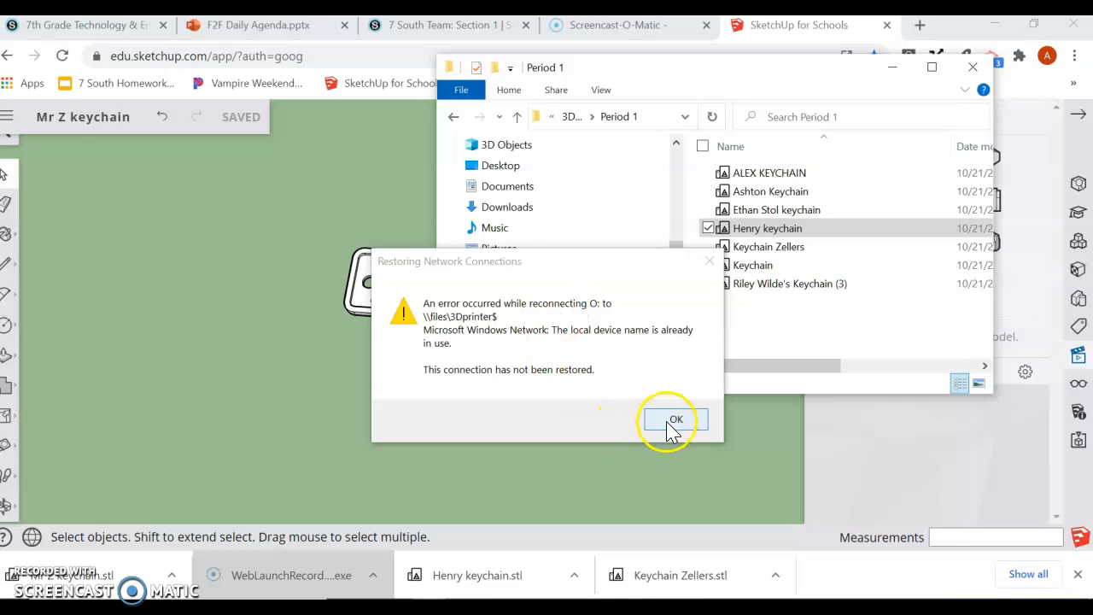
Dismiss the Restoring Network Connections error and browse the 3Dprinter$ (O:) drive's Period folders.
left_click(675, 419)
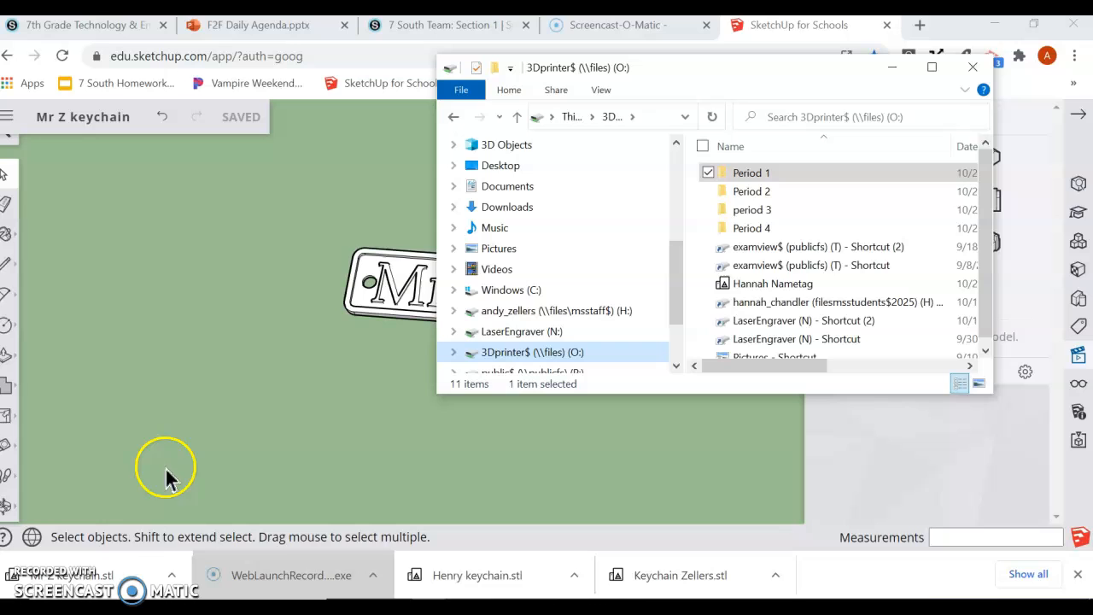
left_click_drag(751, 171, 388, 461)
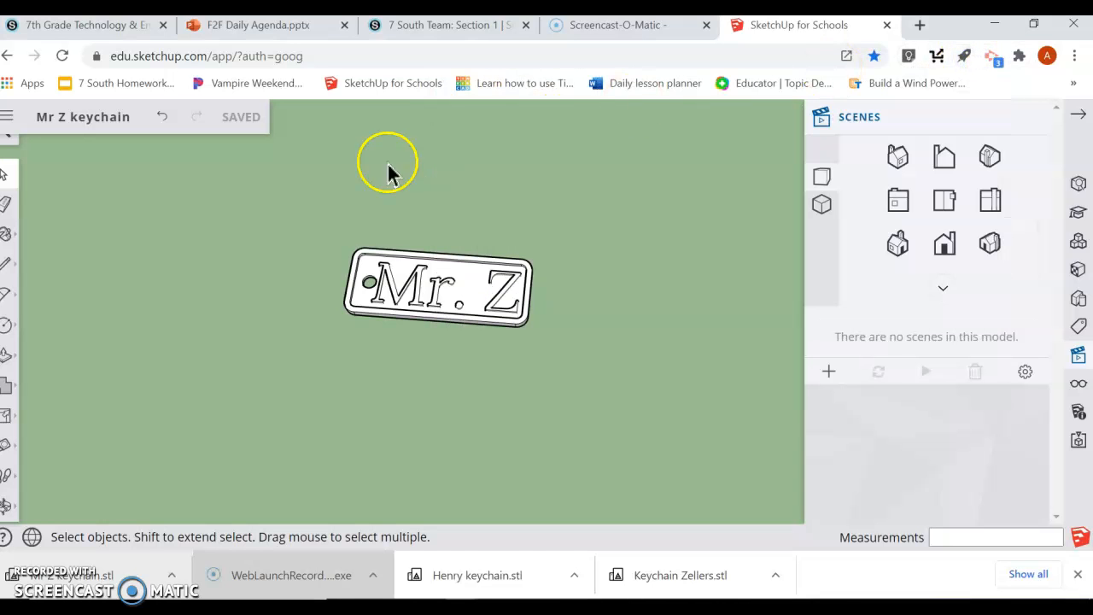
mouse_move(376, 397)
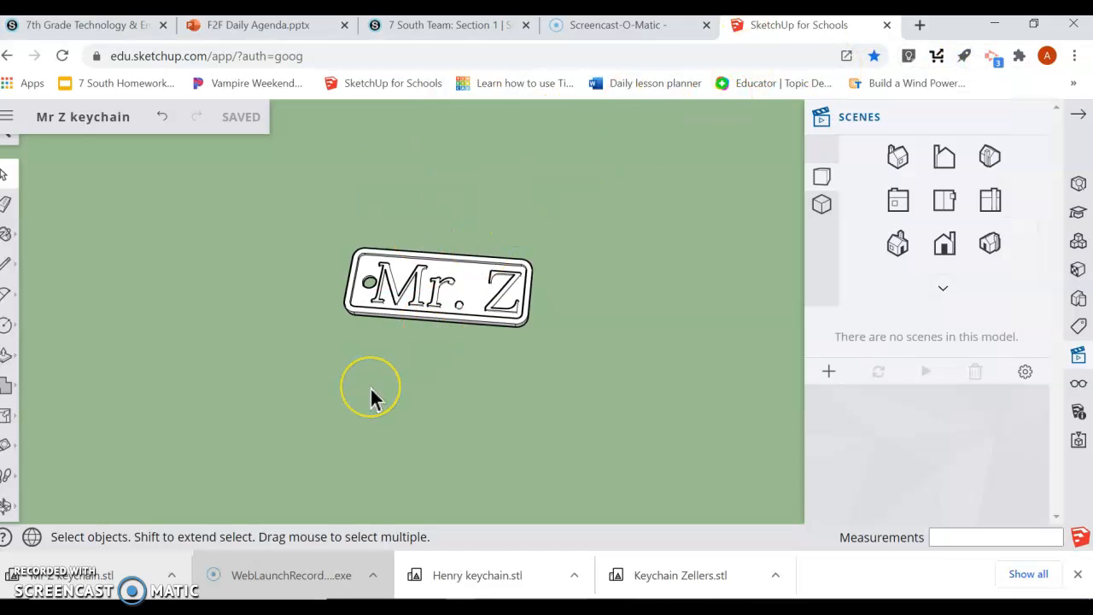
mouse_move(427, 187)
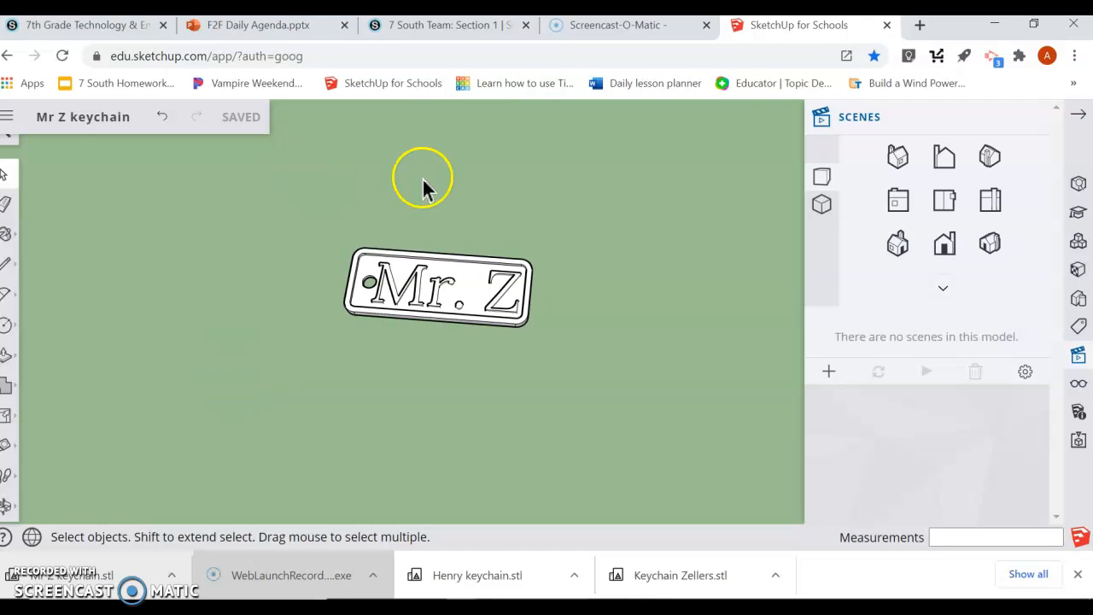